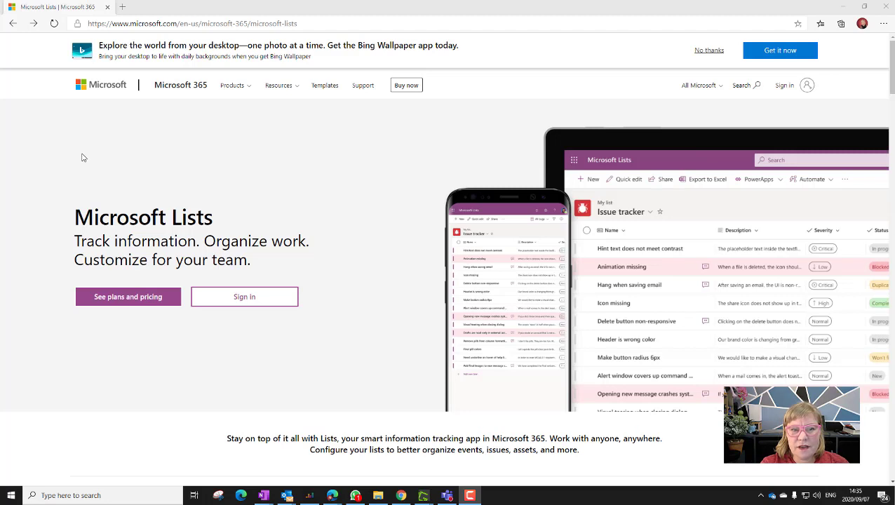
mouse_move(173, 312)
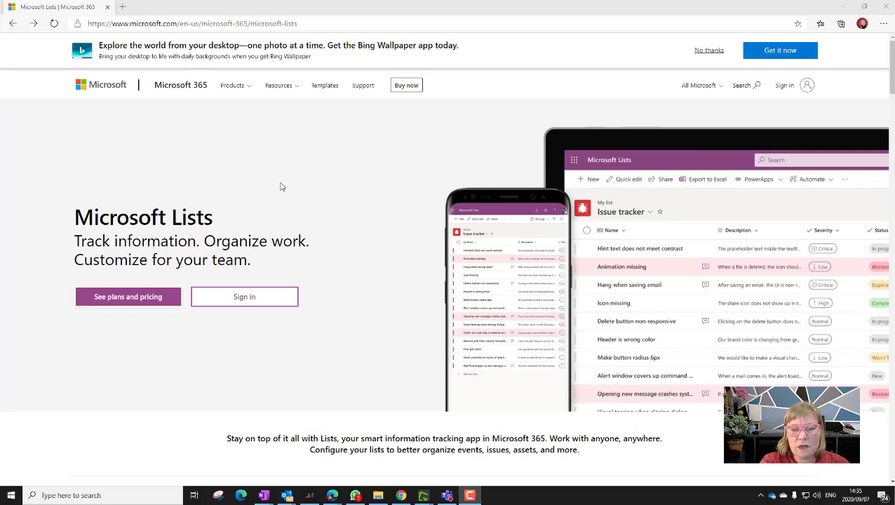
Add a Lists tab to the Projects channel of the Ubuntu Team and save it
click(128, 296)
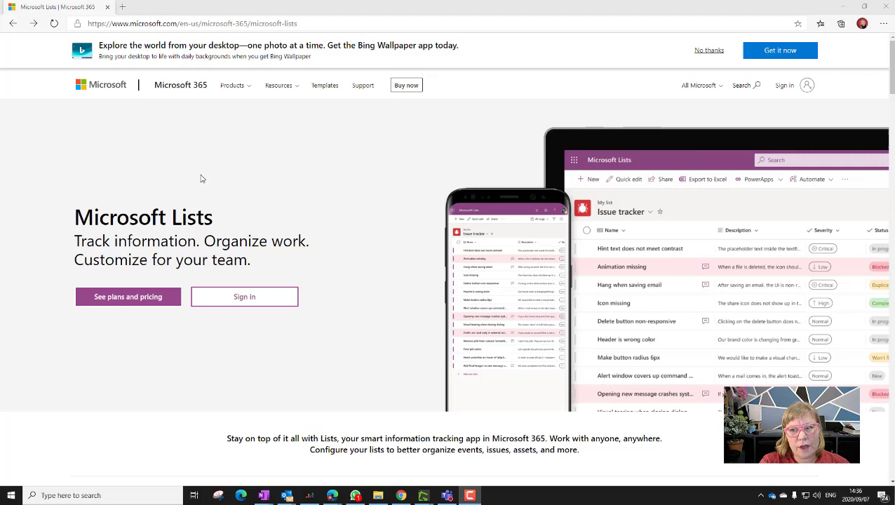
mouse_move(219, 202)
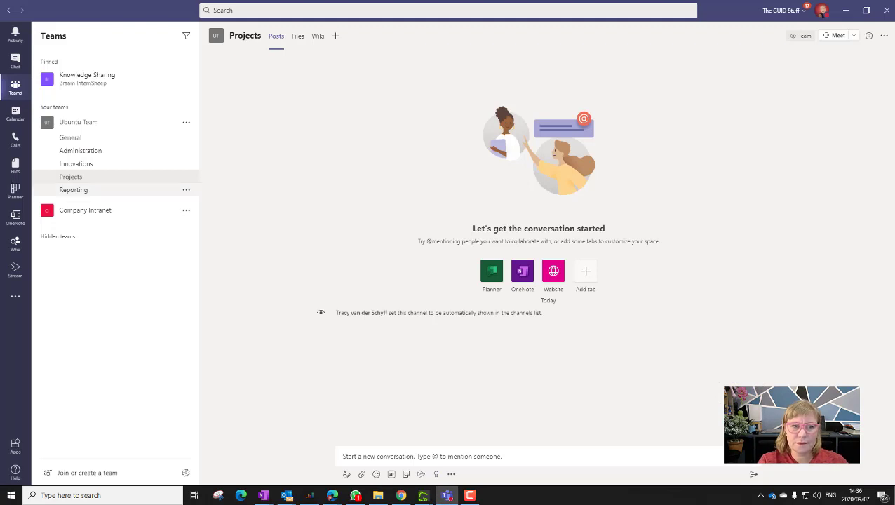
mouse_move(441, 83)
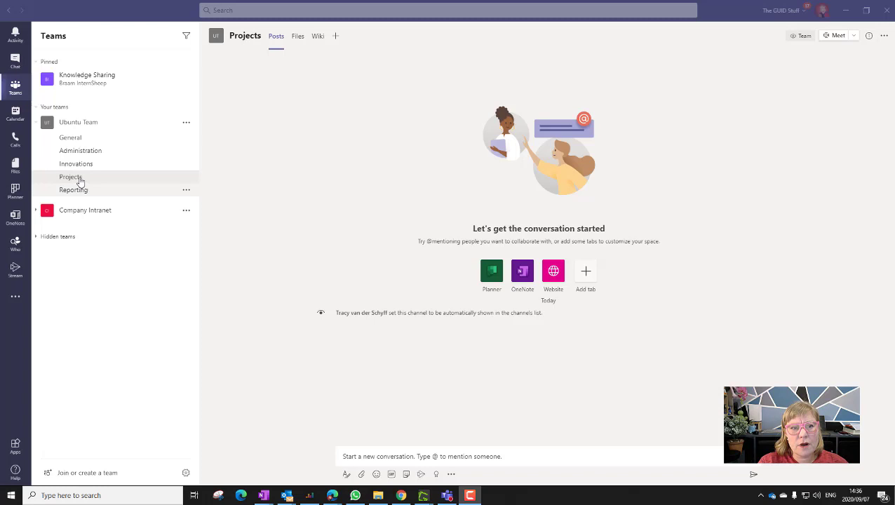
mouse_move(336, 36)
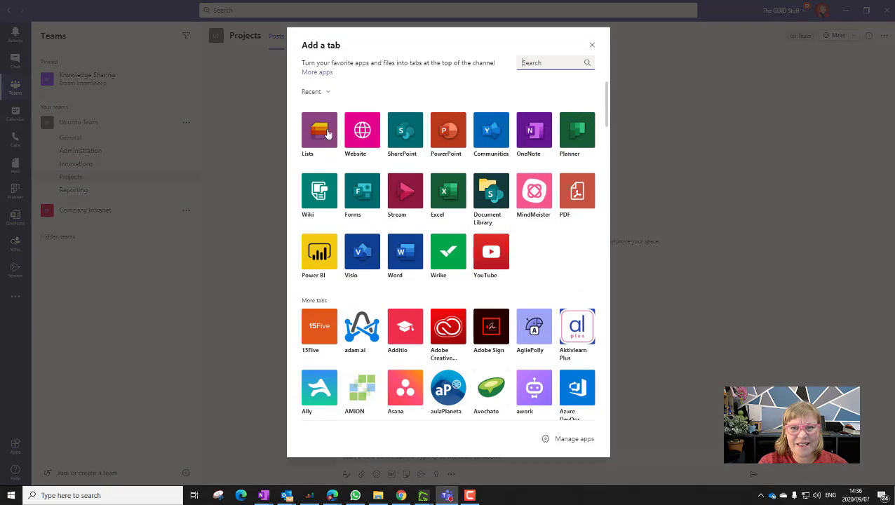
click(319, 130)
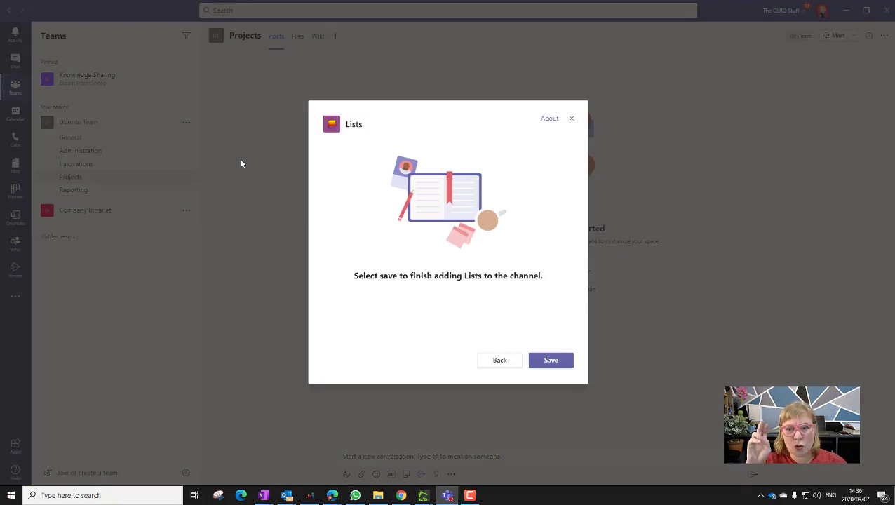
click(551, 360)
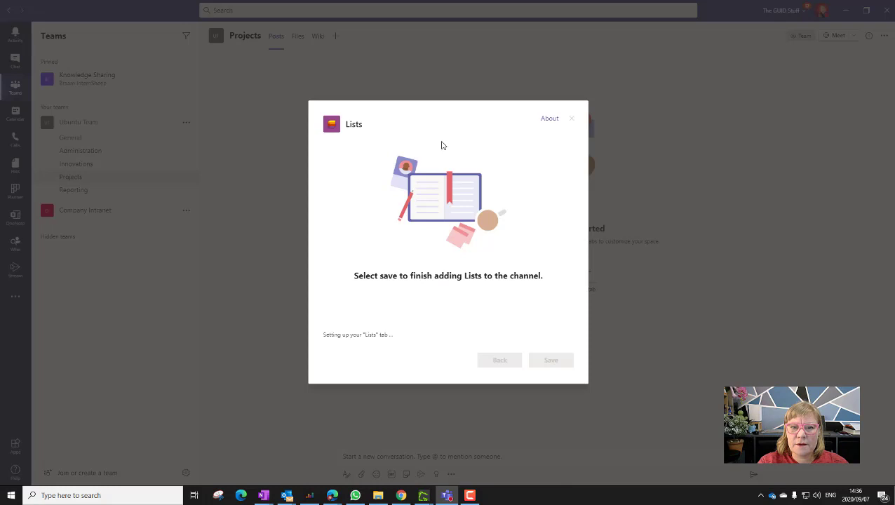
Show the Create a list choices with blank, Excel and template options
click(551, 360)
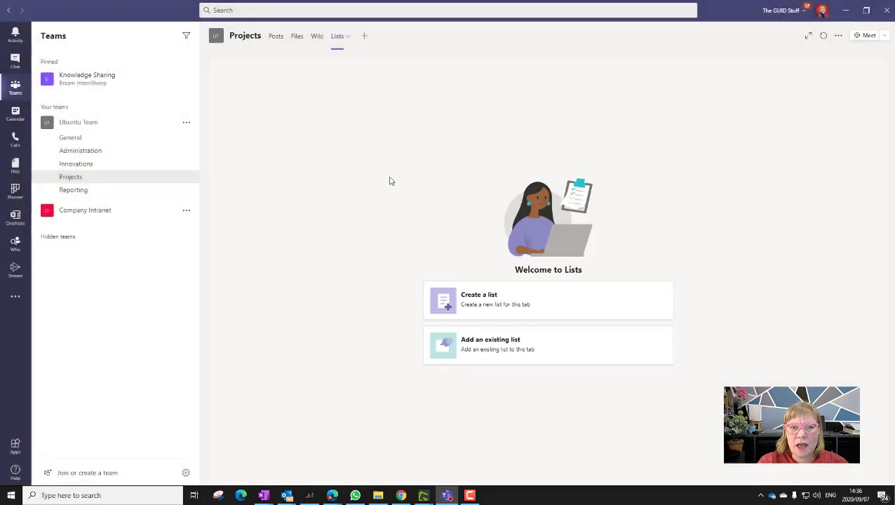
mouse_move(511, 415)
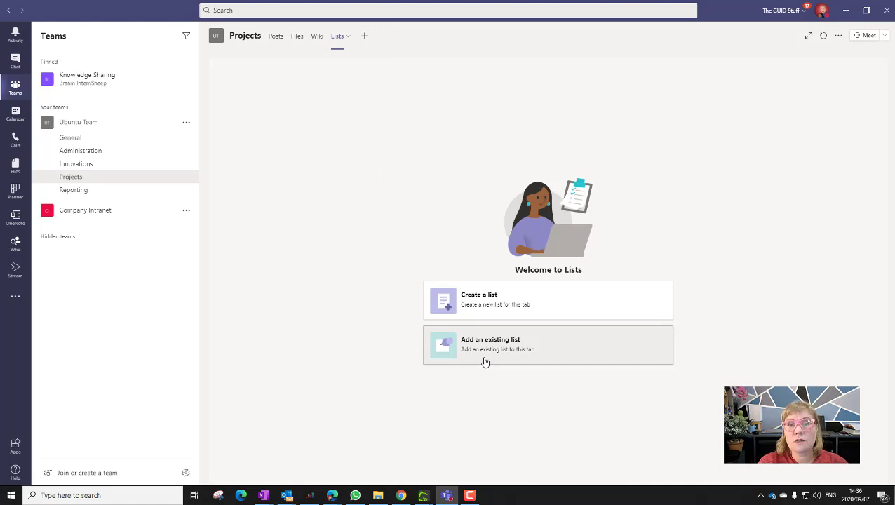
mouse_move(478, 311)
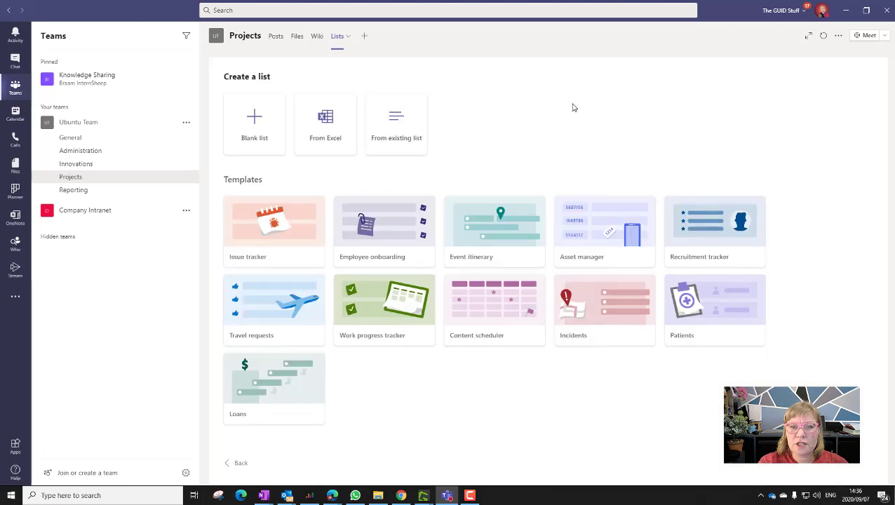
mouse_move(265, 167)
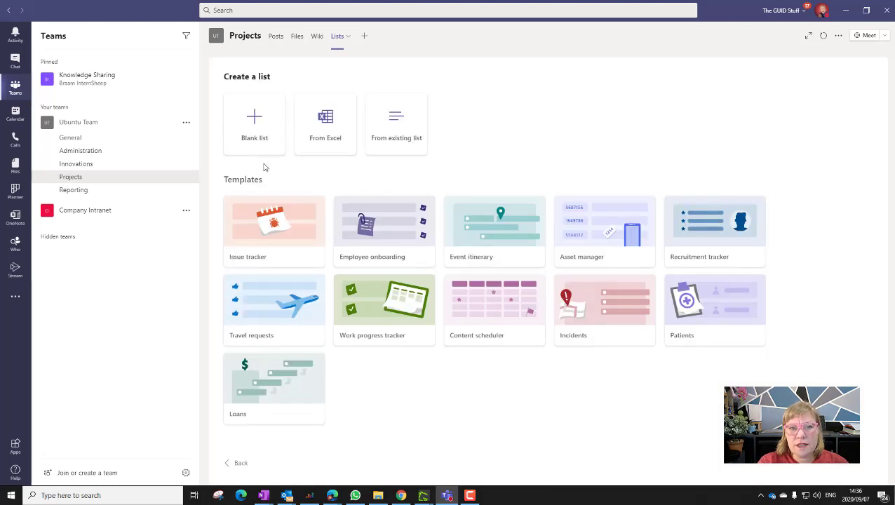
mouse_move(246, 110)
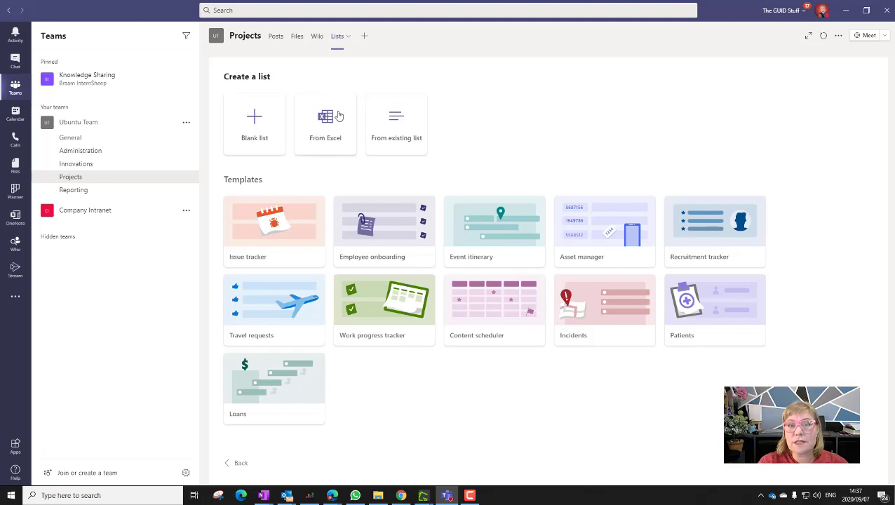
mouse_move(491, 188)
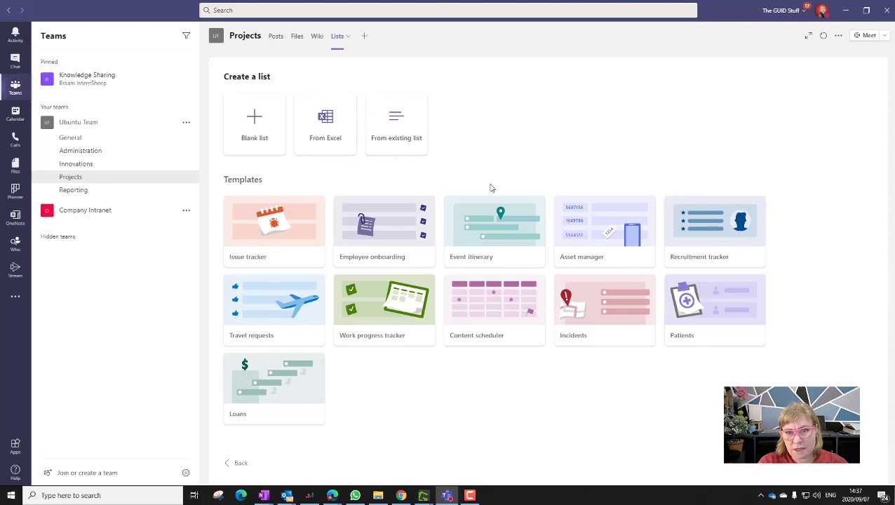
mouse_move(417, 374)
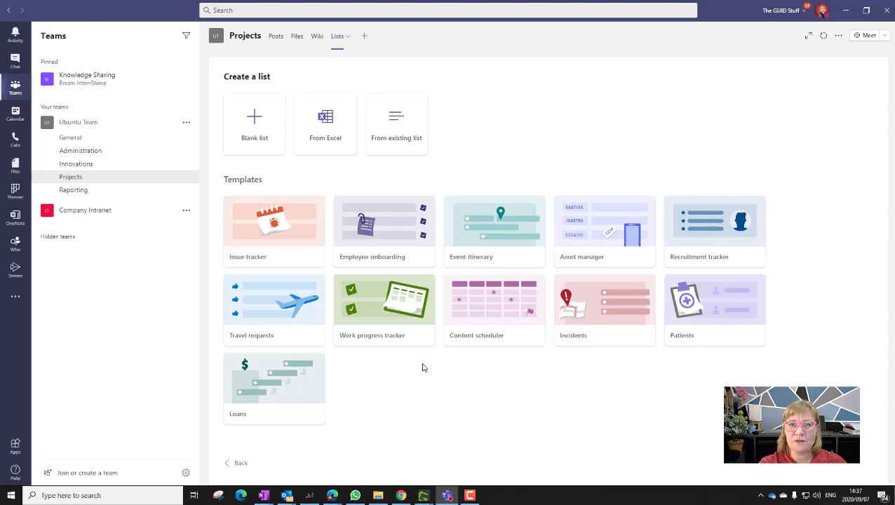
mouse_move(386, 428)
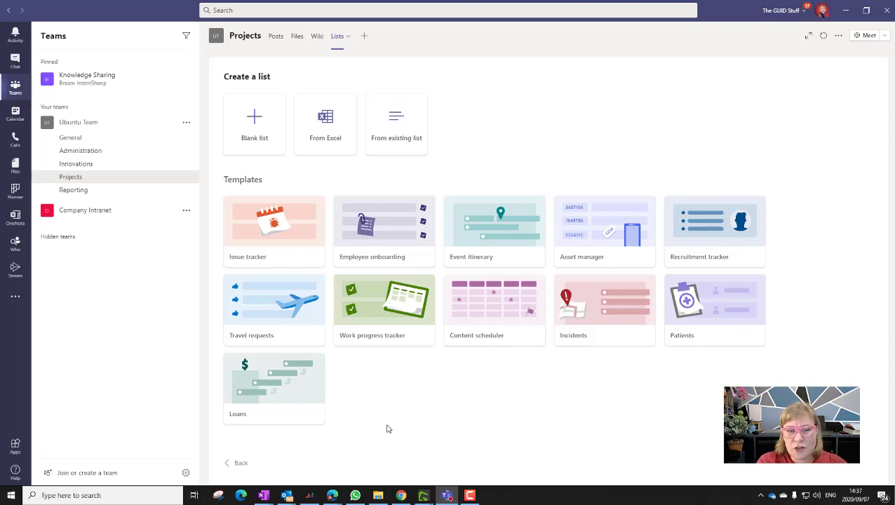
mouse_move(435, 389)
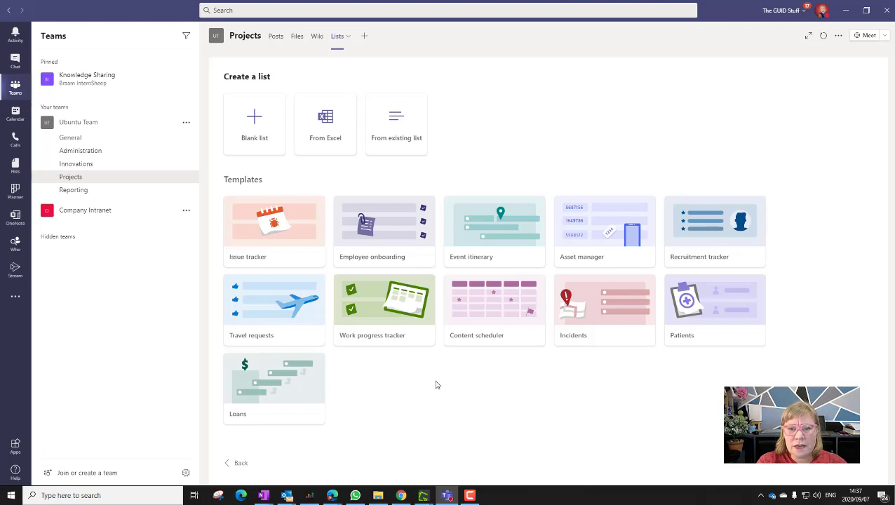
mouse_move(384, 257)
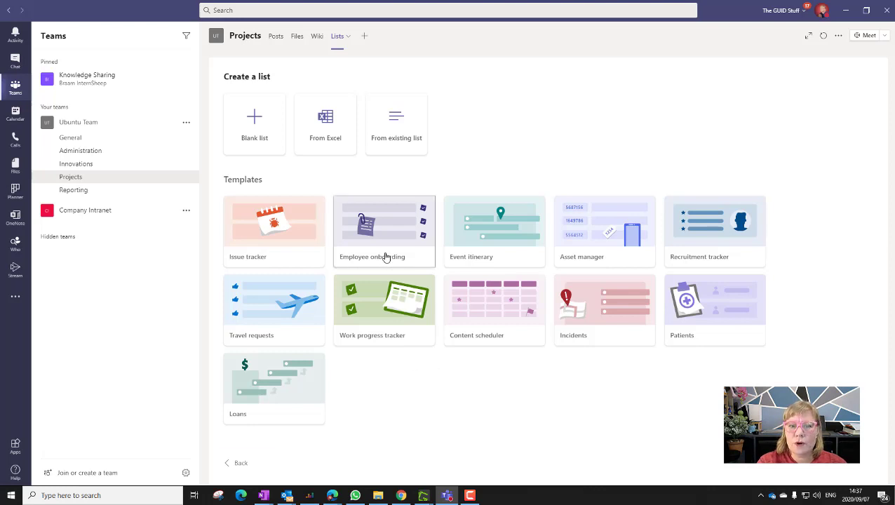
Preview the Employee onboarding template's sample tasks, mentors, dates and link columns
click(383, 232)
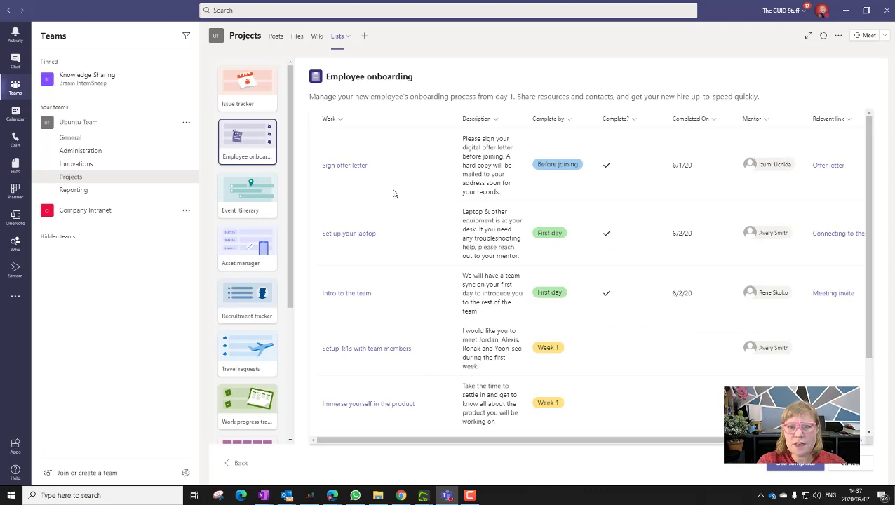
scroll(down, 3)
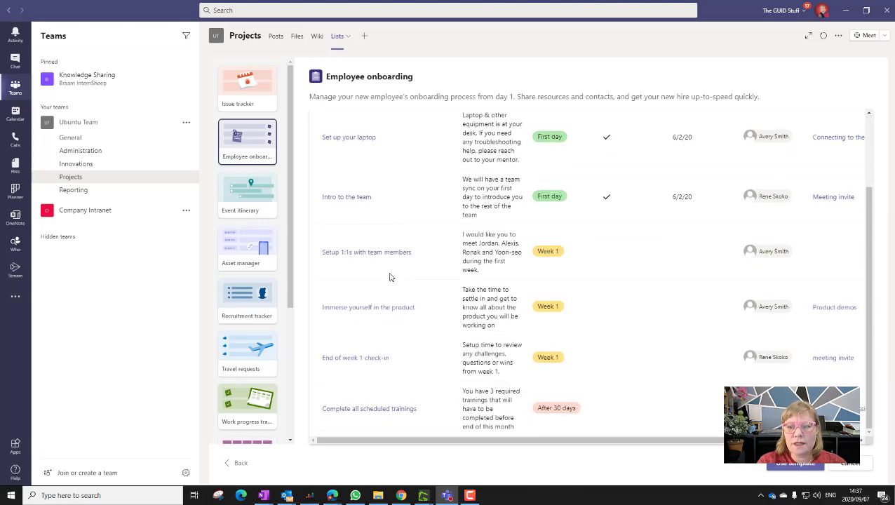
scroll(up, 3)
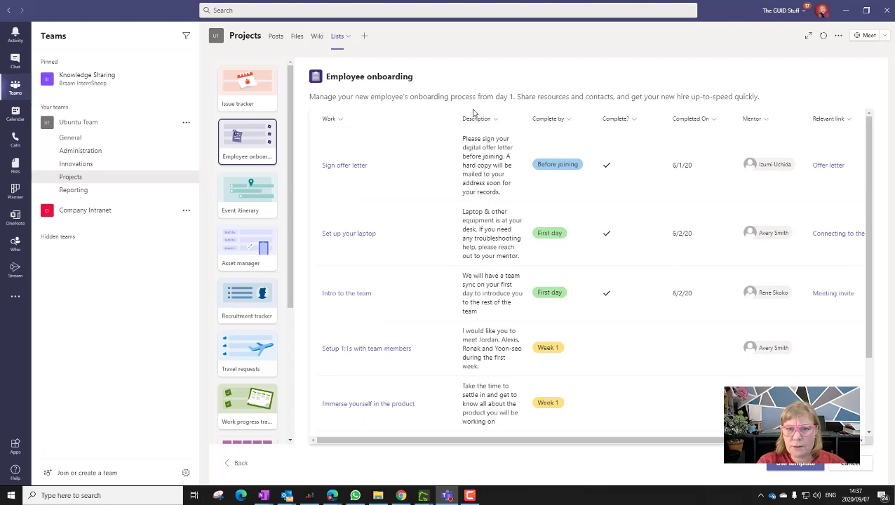
mouse_move(549, 152)
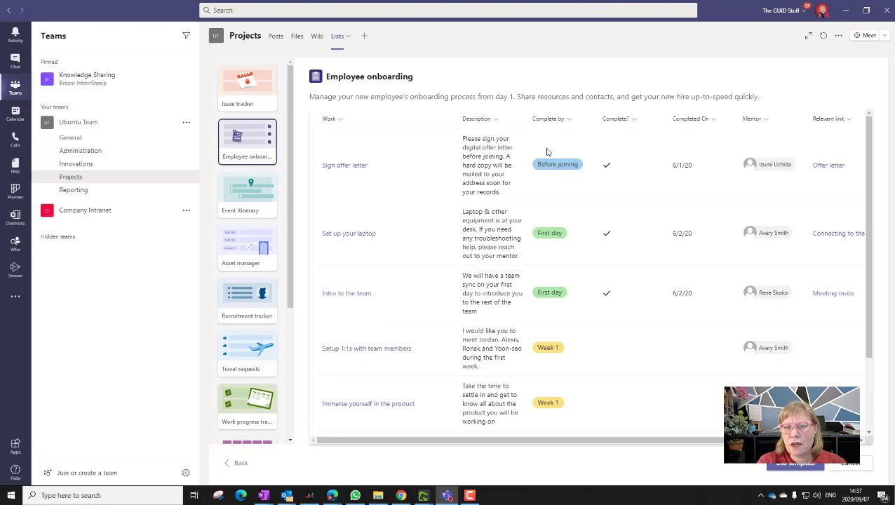
mouse_move(610, 321)
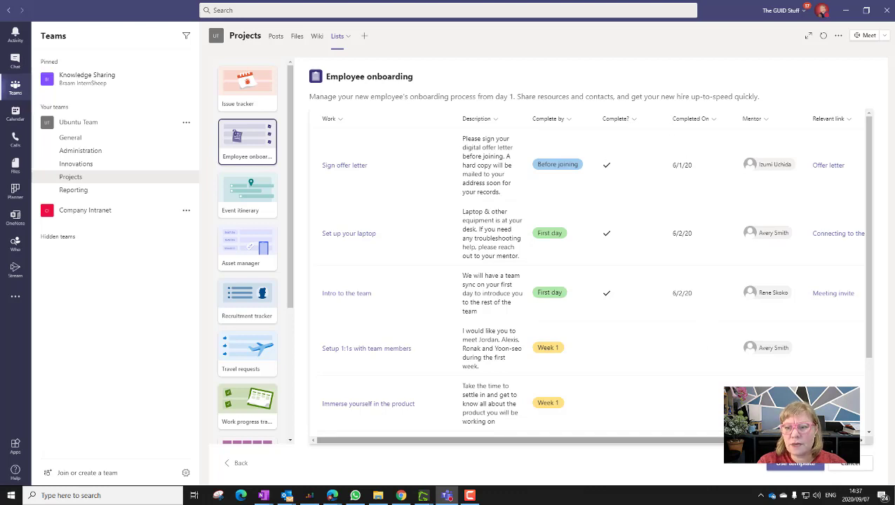
scroll(right, 3)
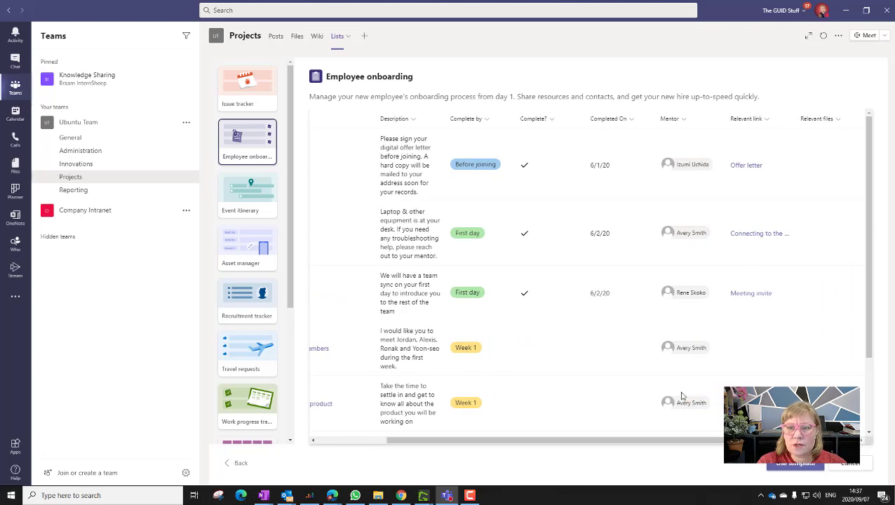
mouse_move(761, 384)
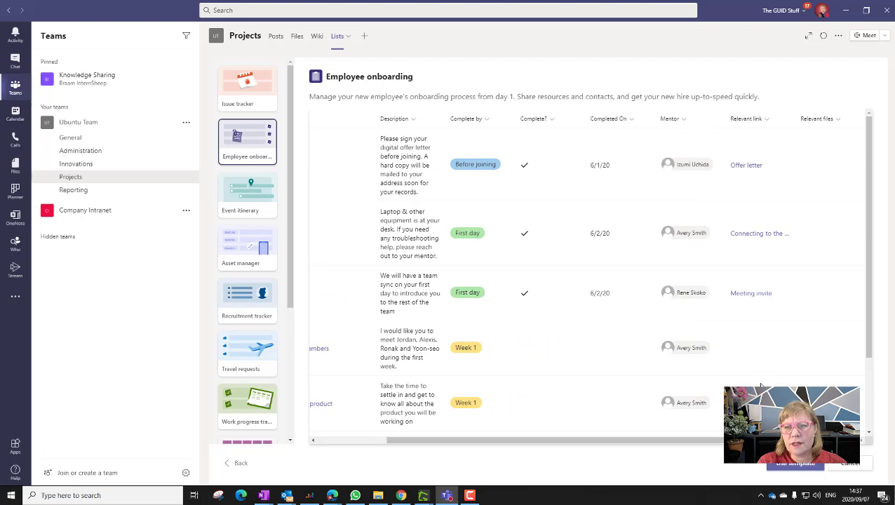
mouse_move(782, 170)
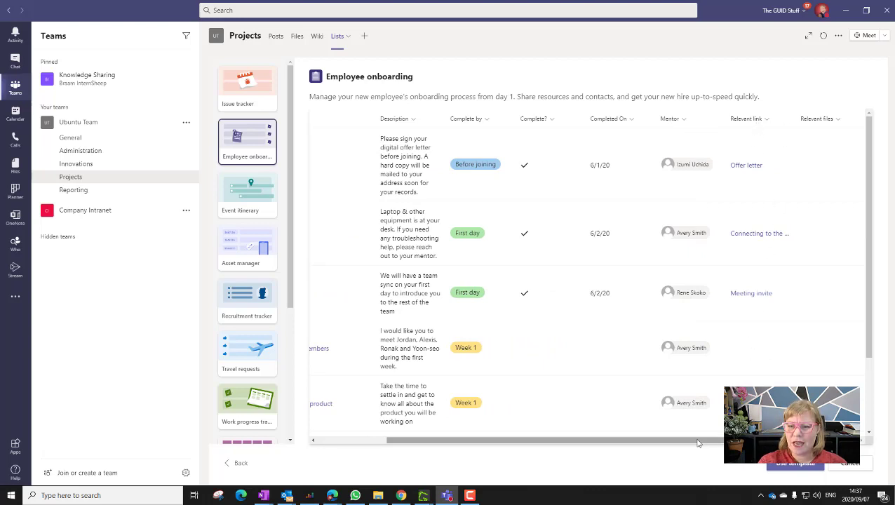
scroll(left, 3)
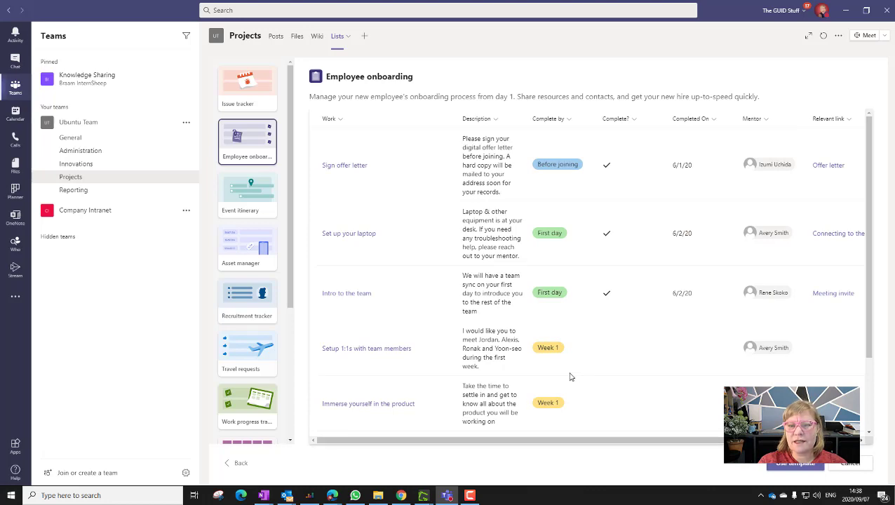
mouse_move(590, 397)
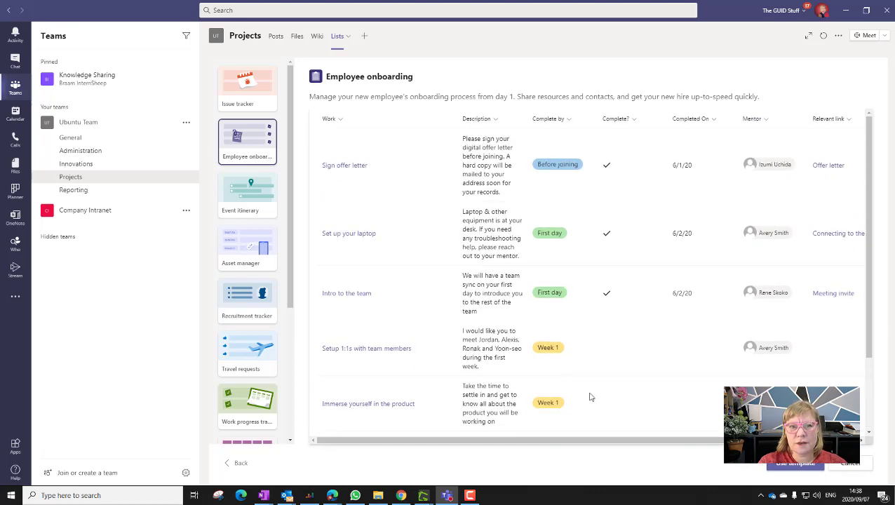
Create the Employee onboarding list from the template with a teal colour
click(795, 463)
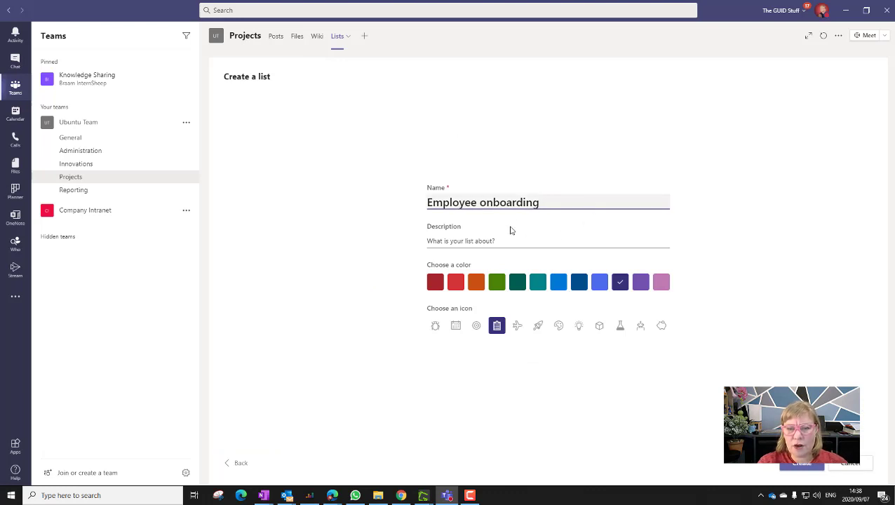
click(547, 241)
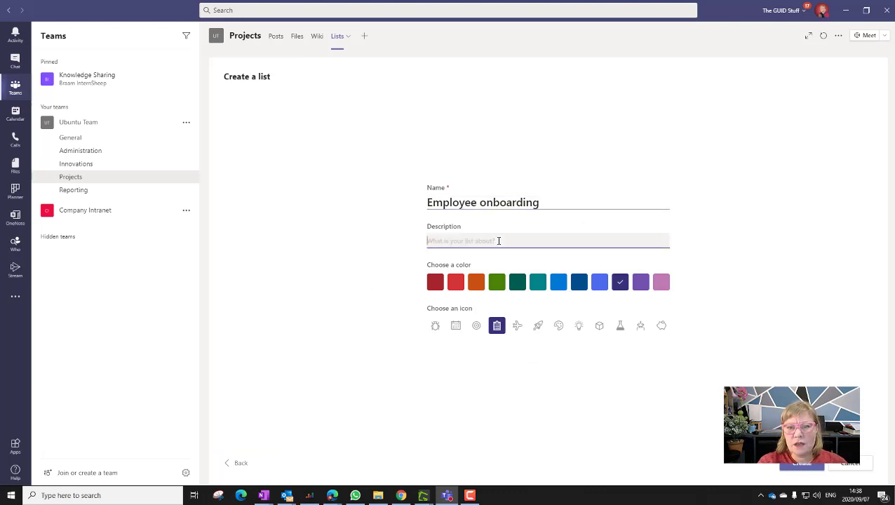
mouse_move(500, 259)
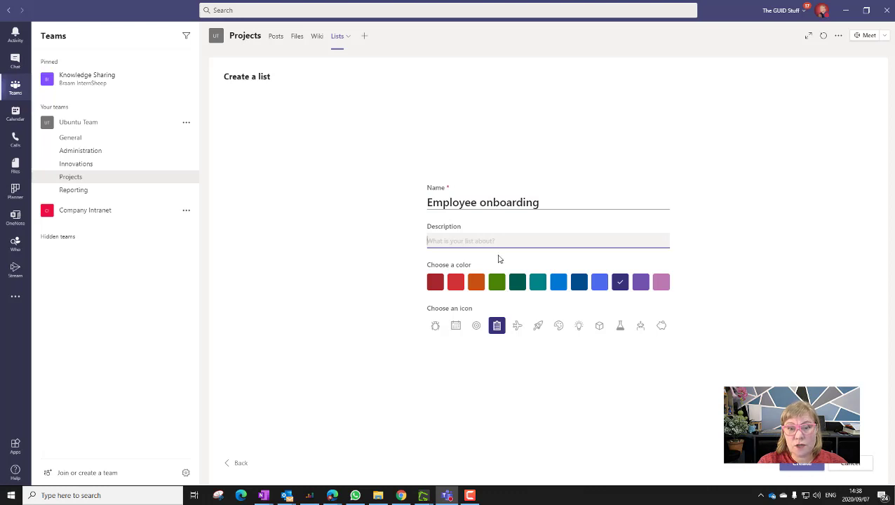
click(538, 281)
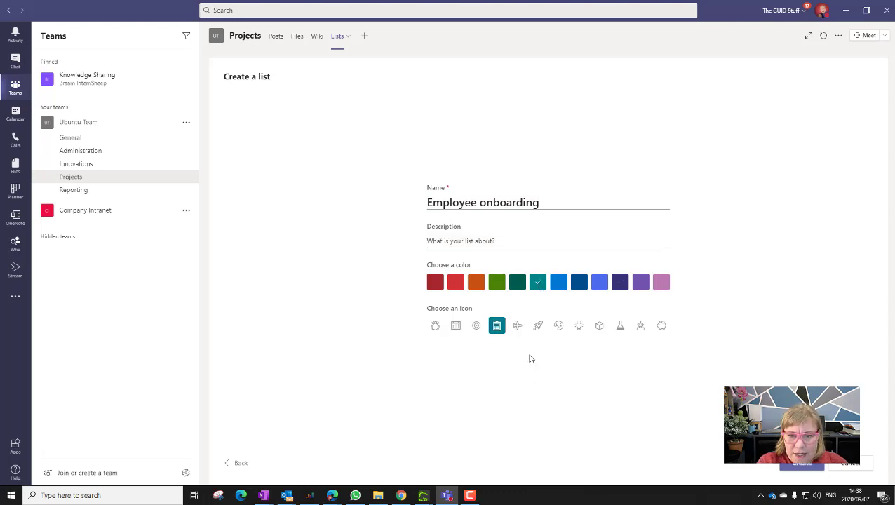
click(579, 324)
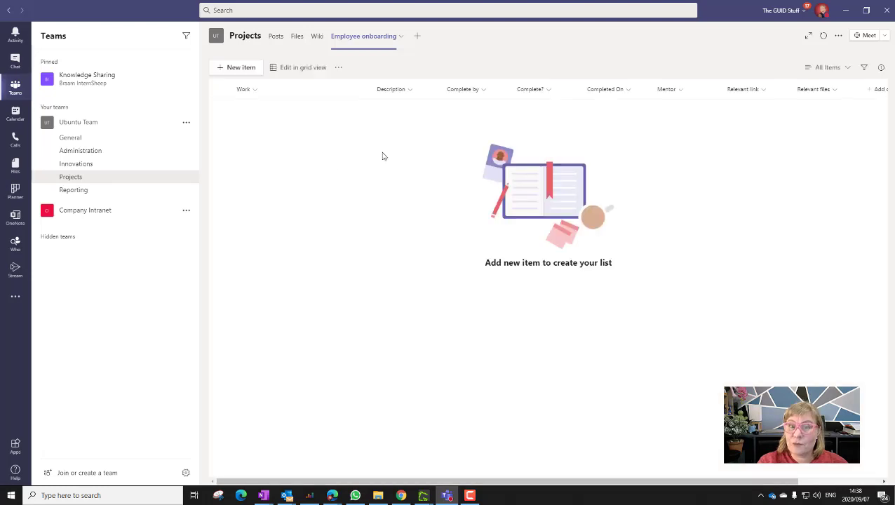
mouse_move(338, 164)
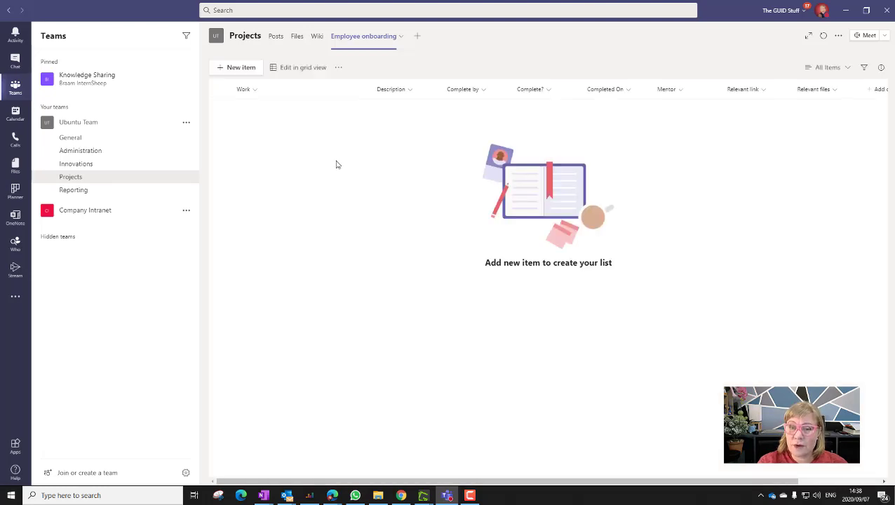
mouse_move(774, 199)
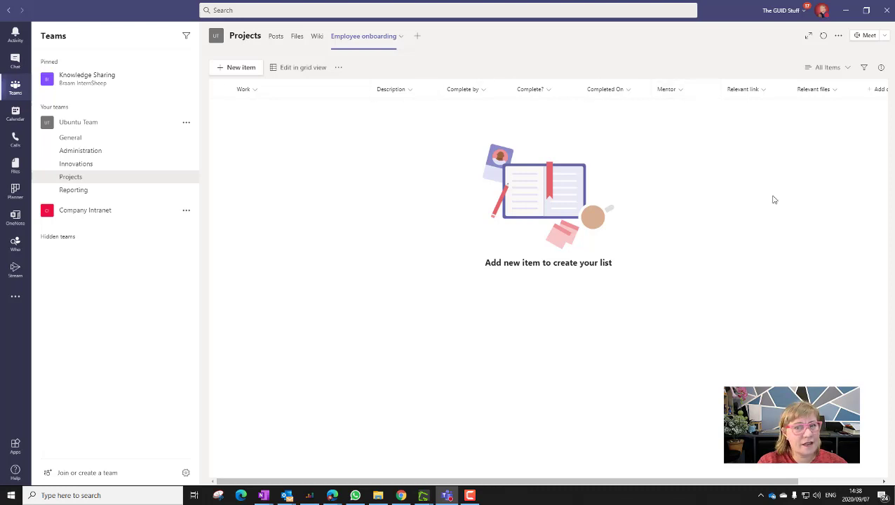
mouse_move(353, 195)
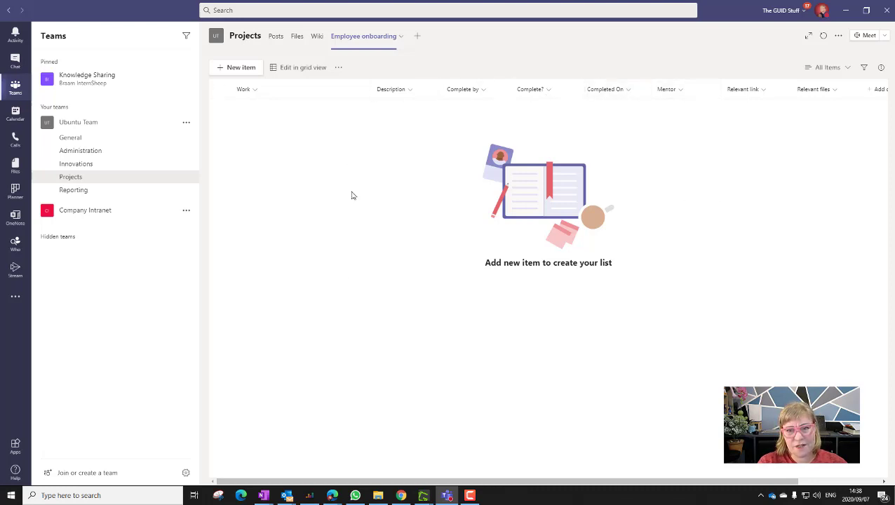
mouse_move(302, 217)
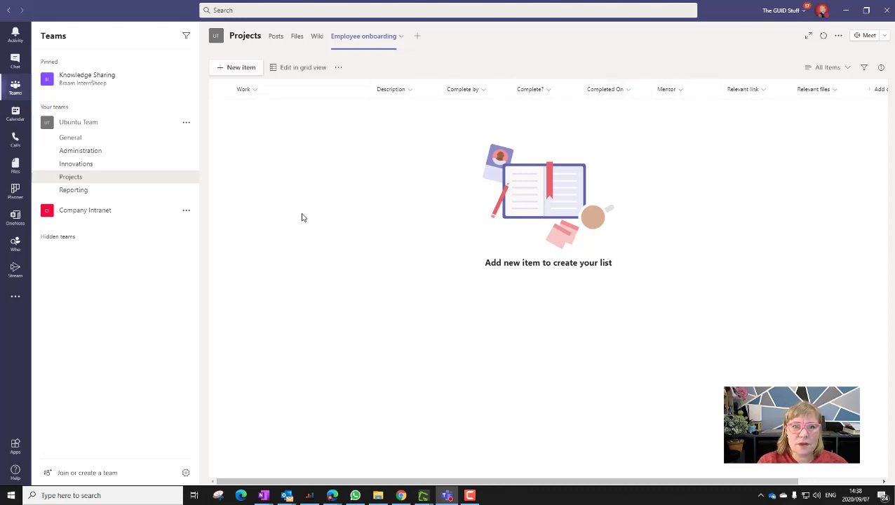
click(240, 67)
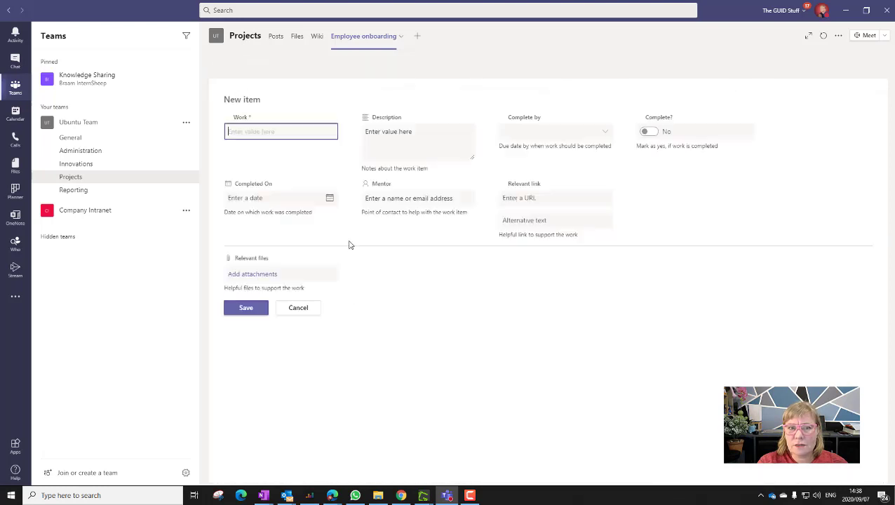
click(281, 131)
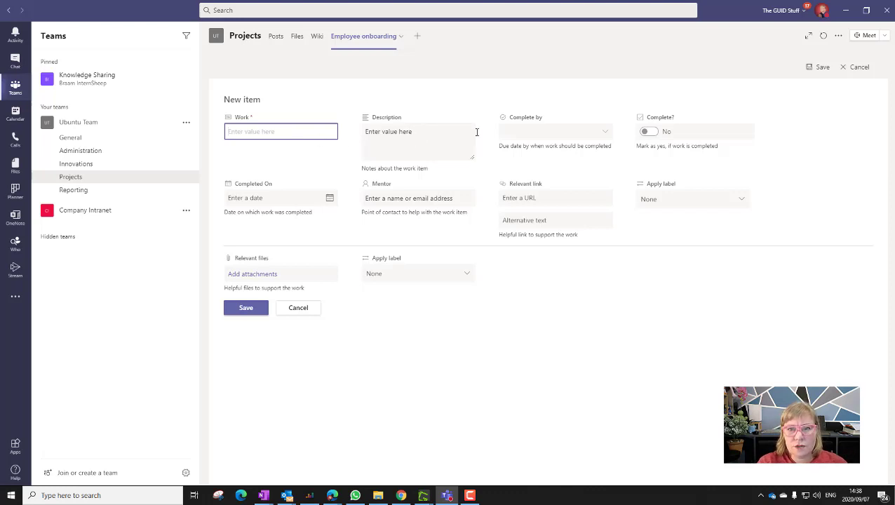
click(604, 131)
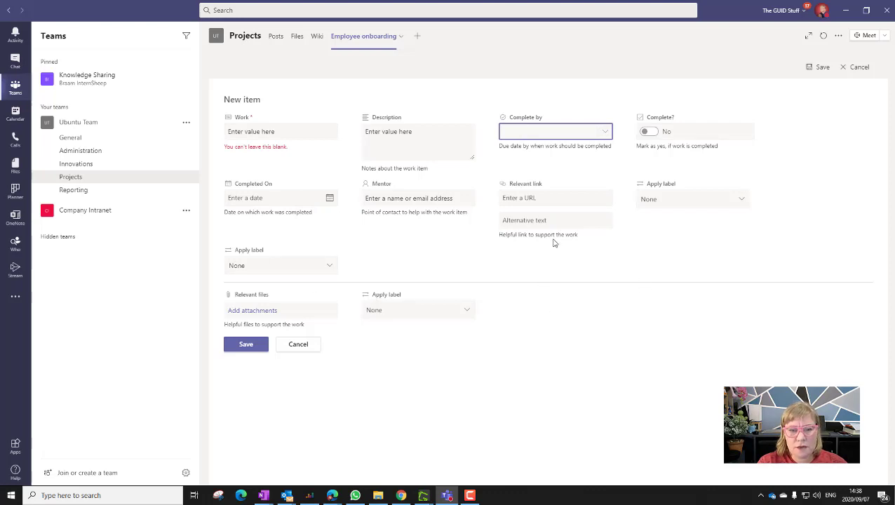
mouse_move(306, 239)
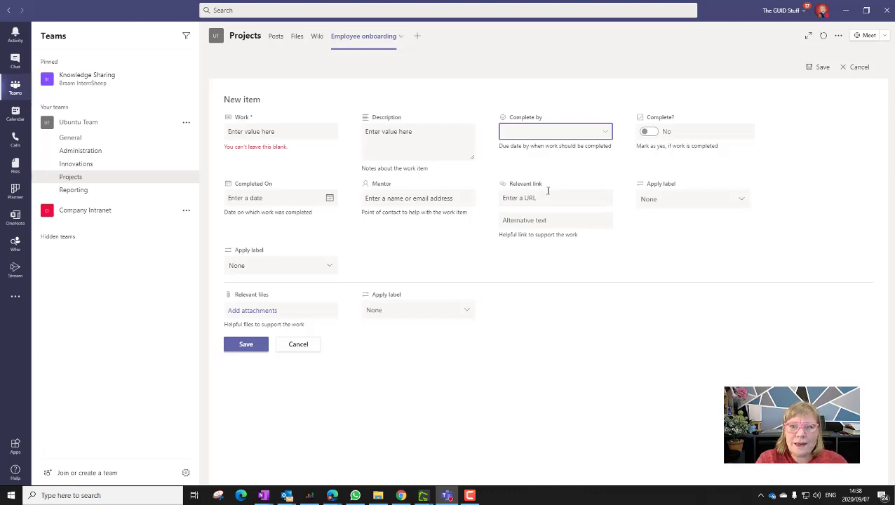
mouse_move(433, 266)
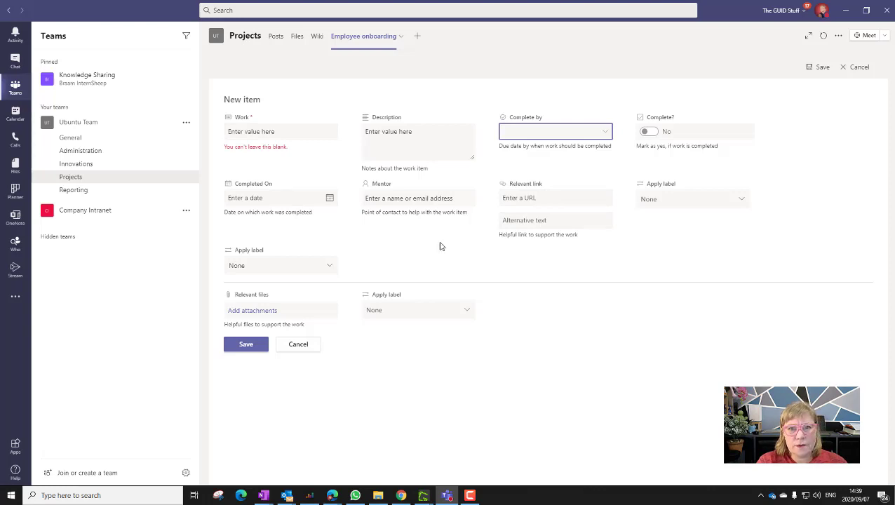
mouse_move(421, 221)
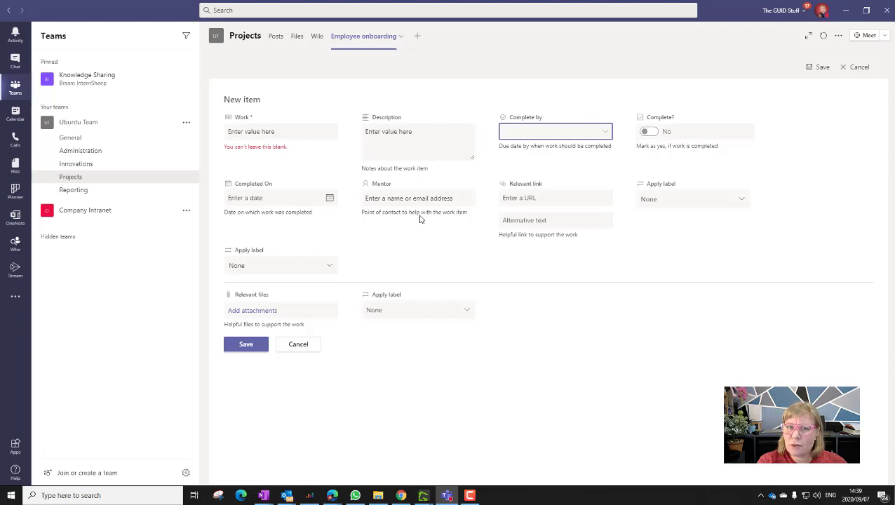
click(298, 344)
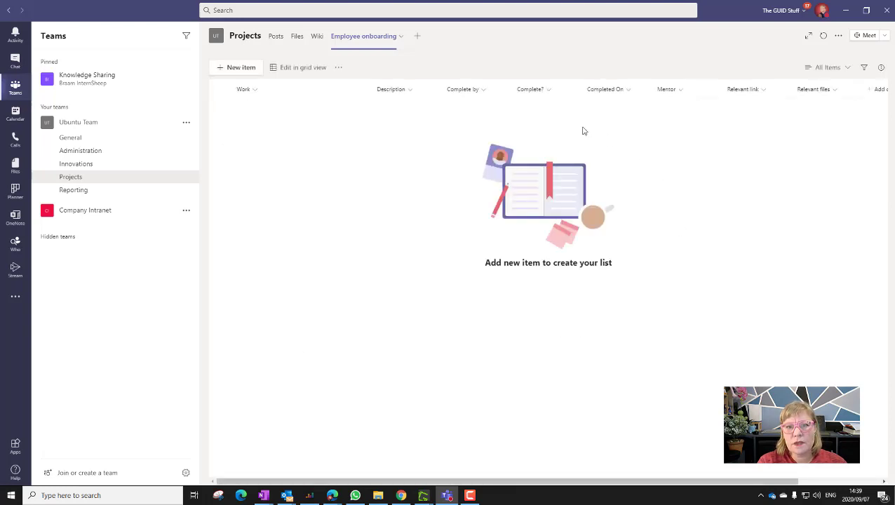
mouse_move(363, 135)
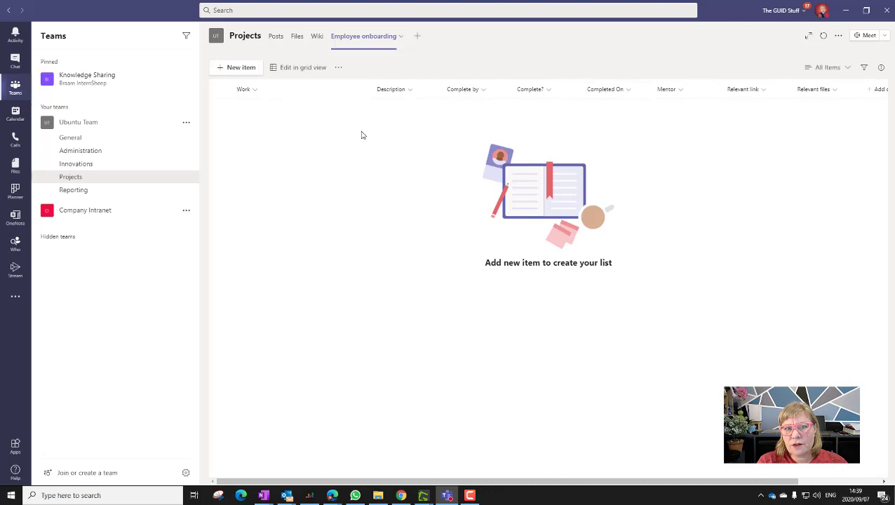
mouse_move(344, 74)
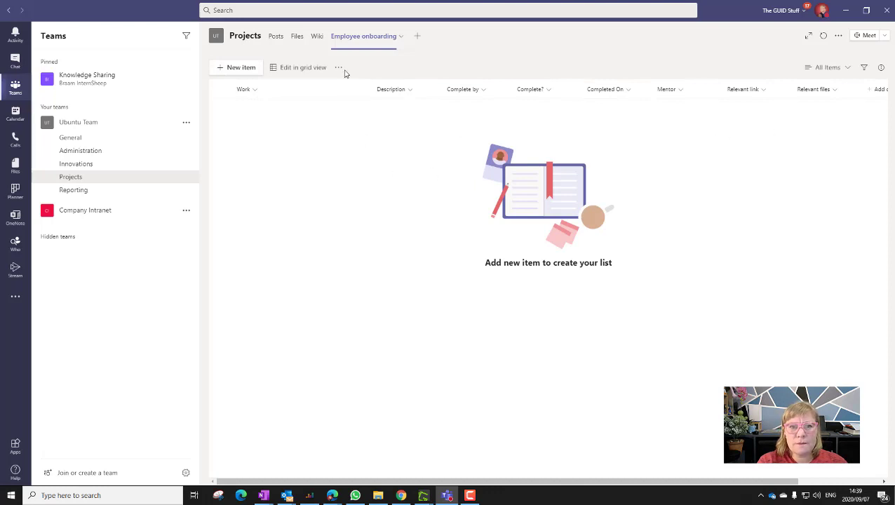
Open the Employee onboarding list in SharePoint from the list's more-actions menu
click(338, 67)
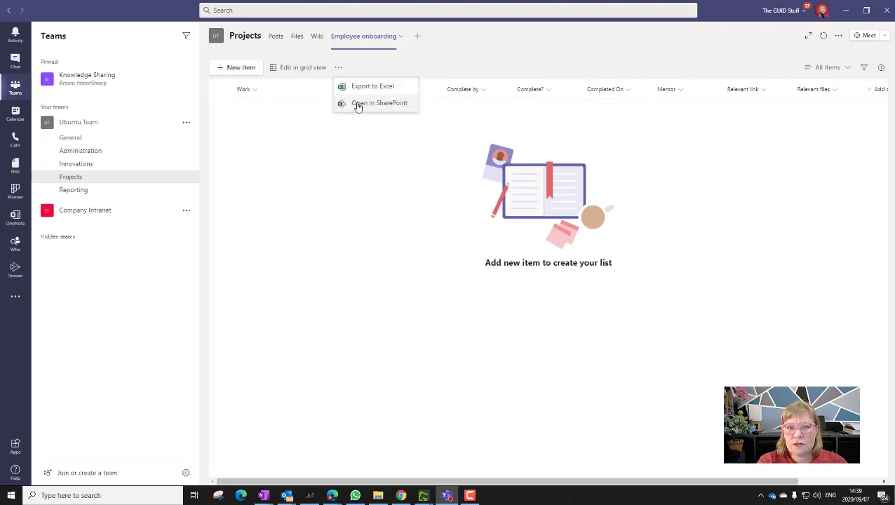
click(379, 103)
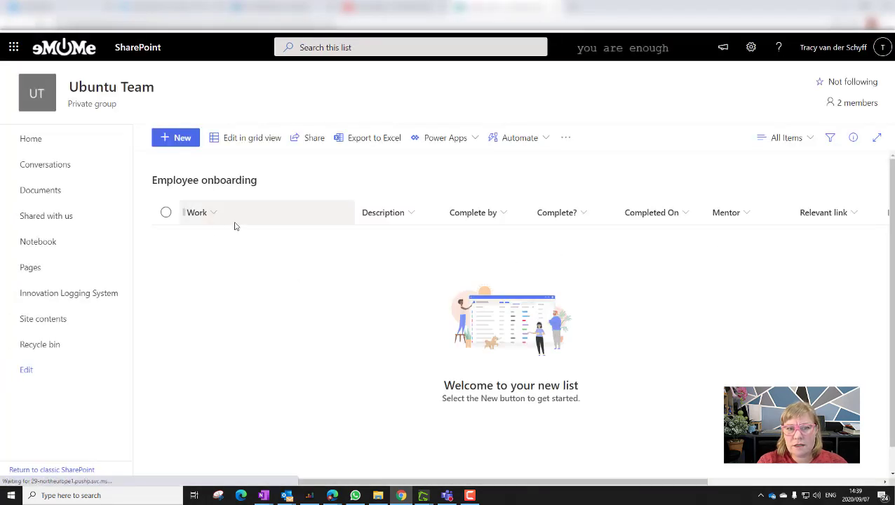
mouse_move(302, 295)
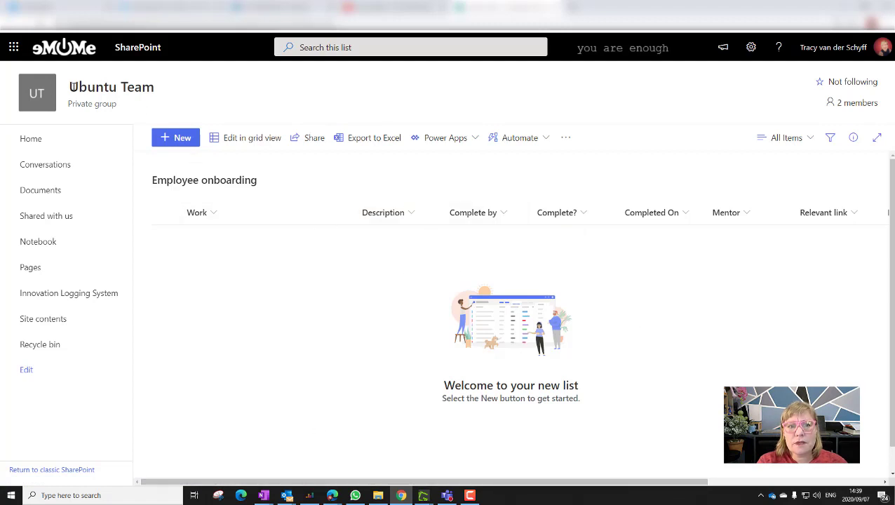
Open List settings for the Employee onboarding list from the SharePoint gear menu
double_click(111, 86)
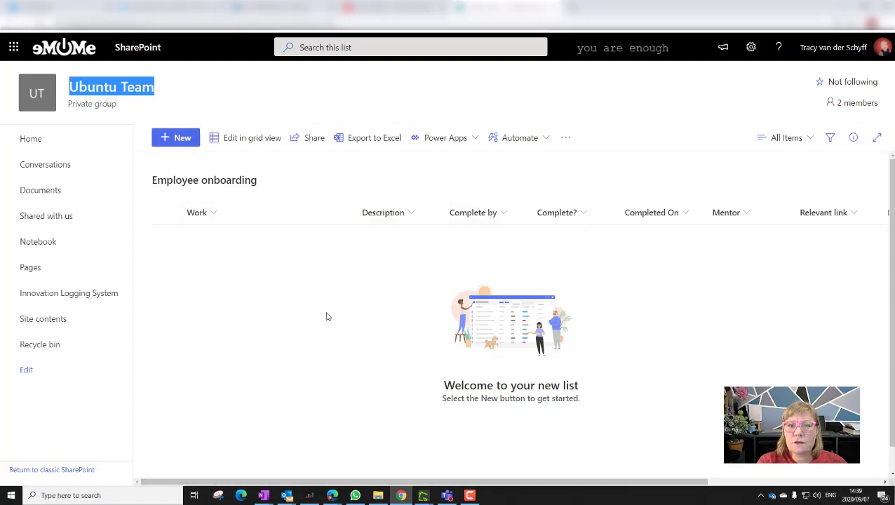
mouse_move(322, 308)
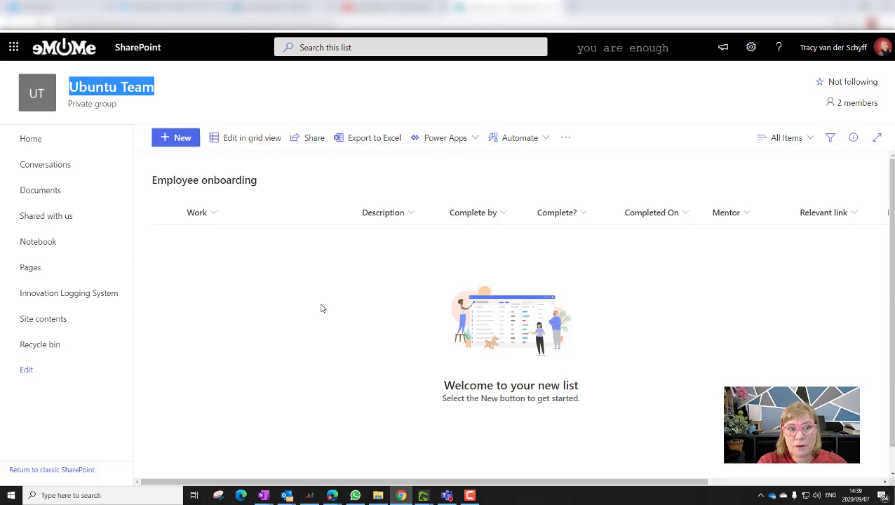
mouse_move(766, 219)
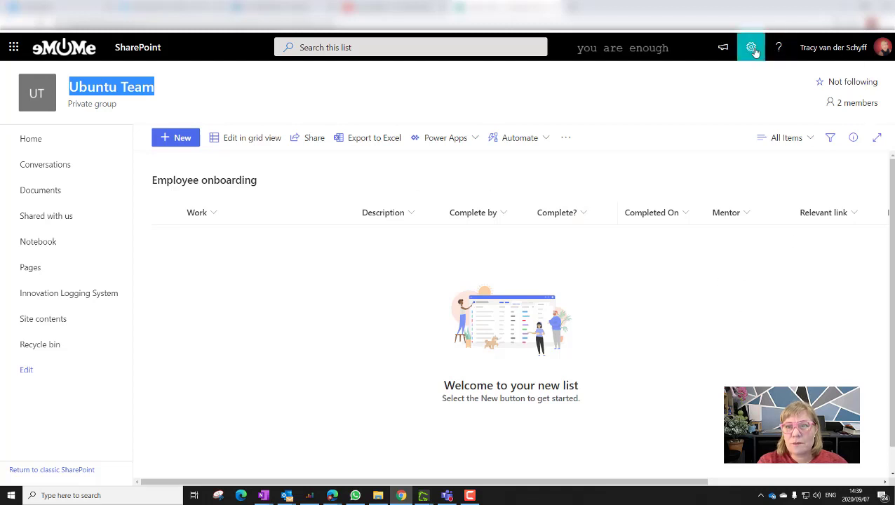
click(751, 47)
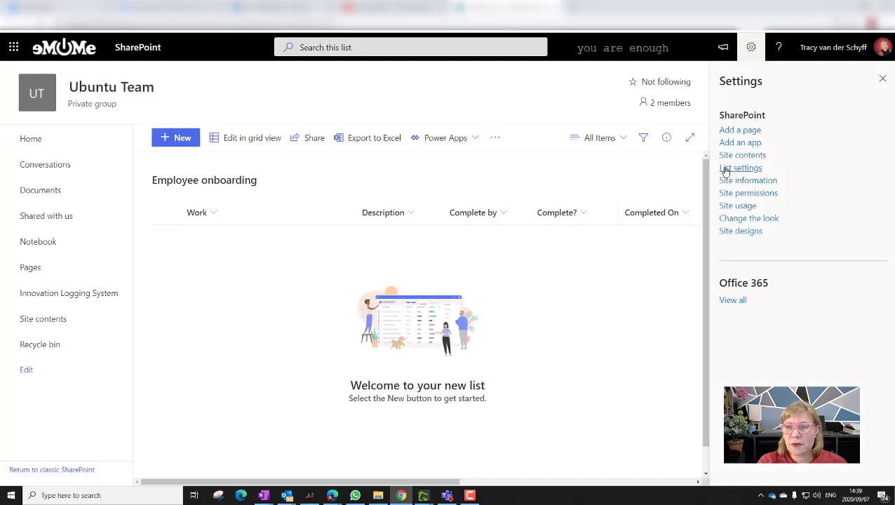
click(740, 168)
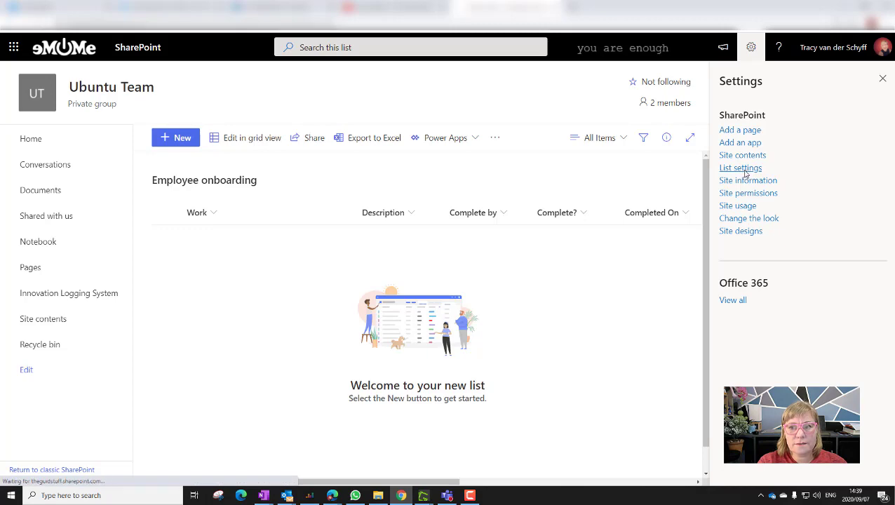
click(740, 167)
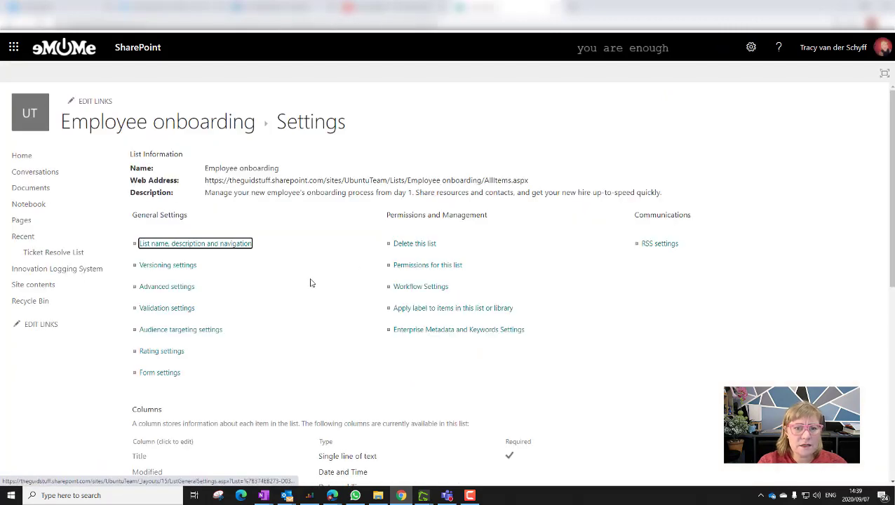
Open Versioning settings under General Settings on the list settings page
scroll(down, 3)
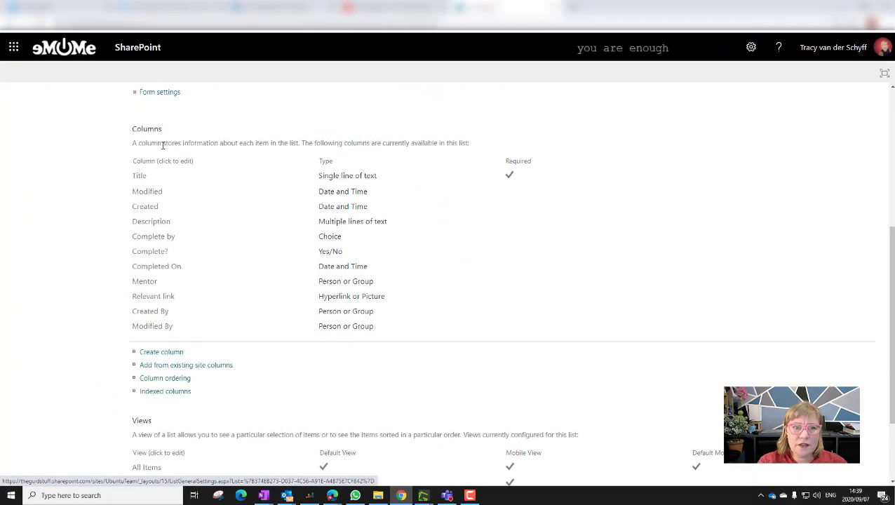
scroll(up, 3)
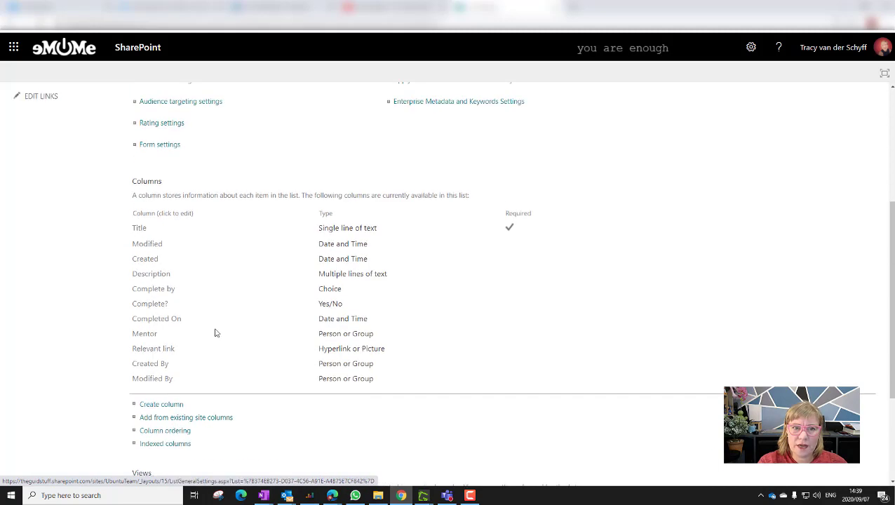
scroll(down, 3)
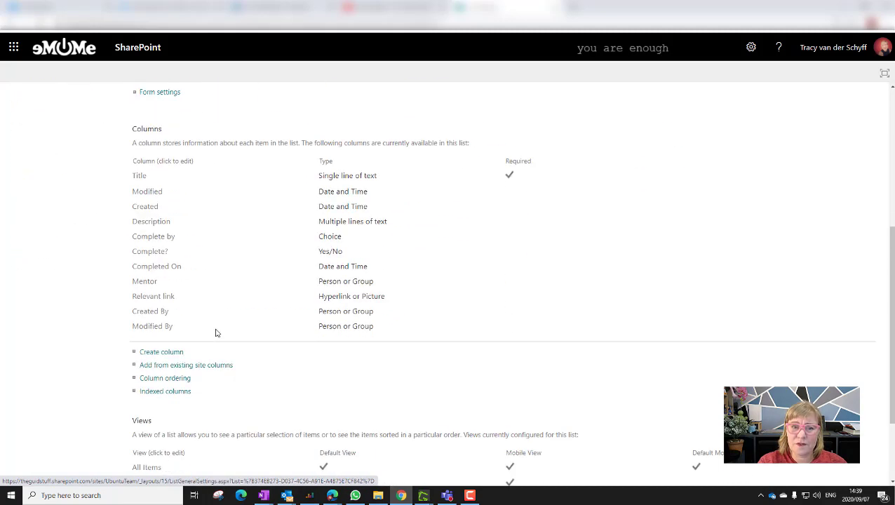
scroll(up, 3)
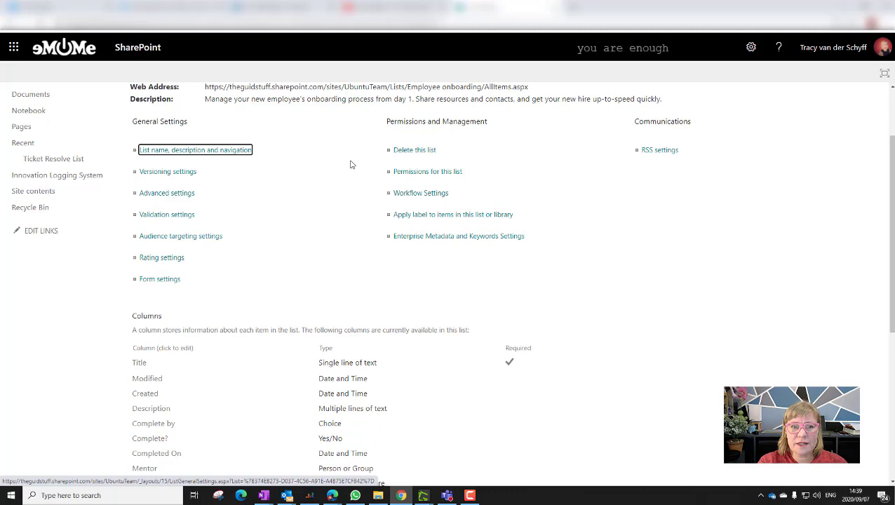
click(195, 149)
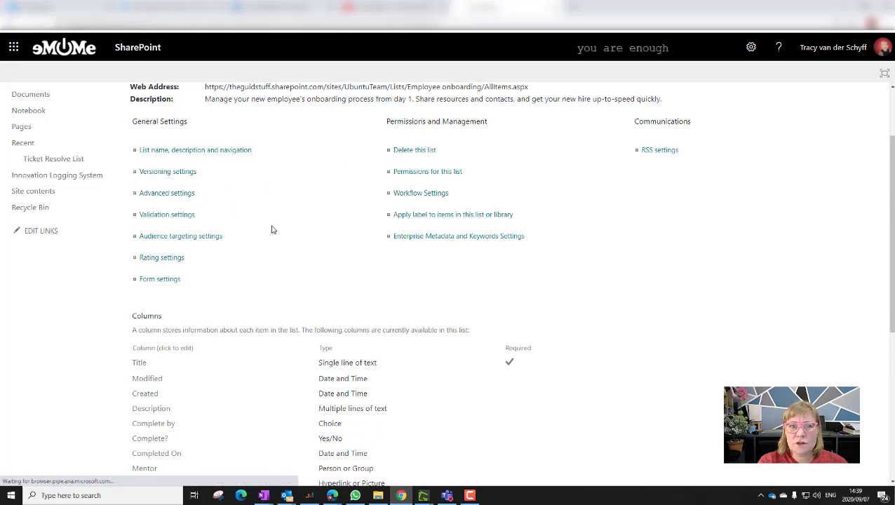
click(168, 171)
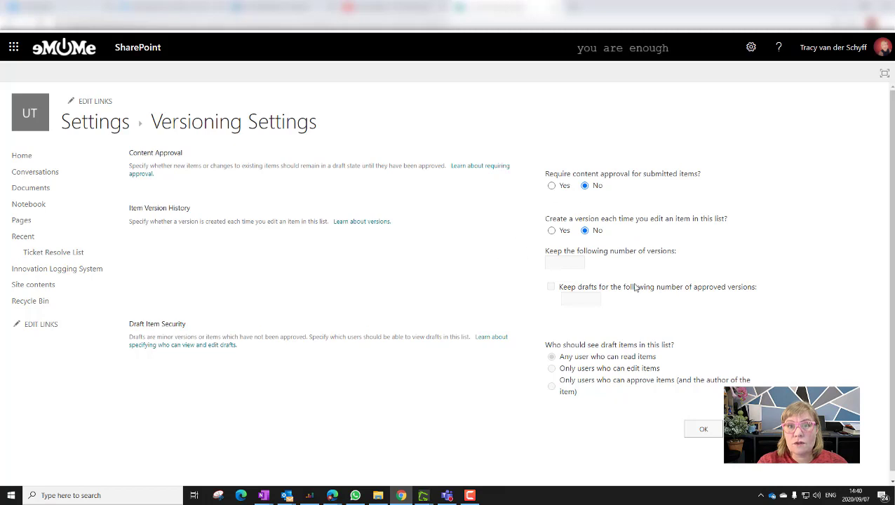
mouse_move(393, 266)
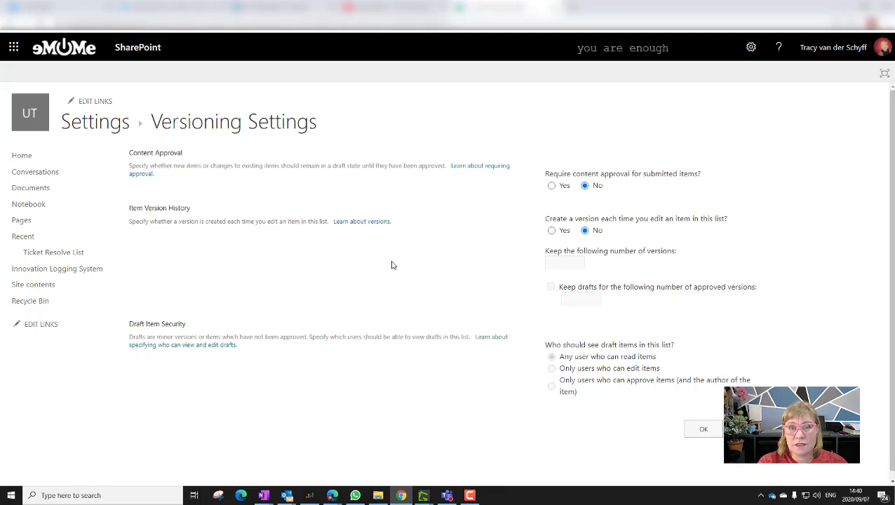
mouse_move(552, 232)
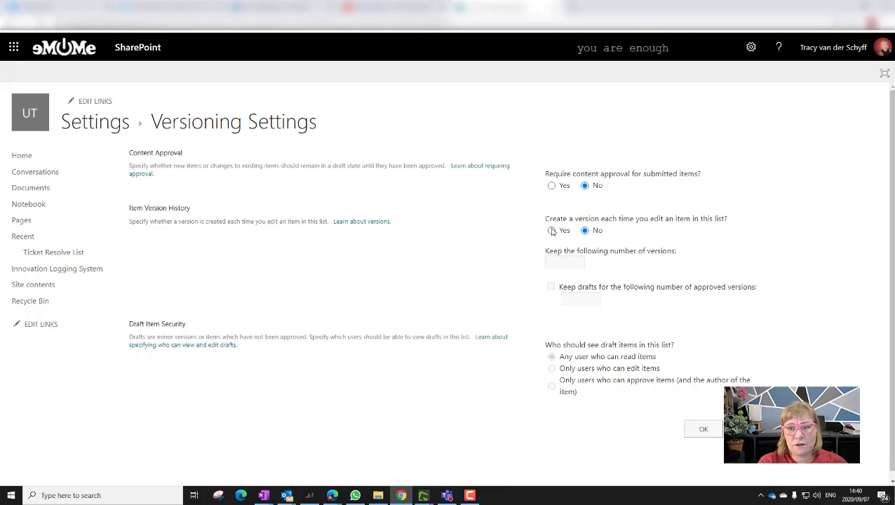
Turn on item version history keeping up to 50000 versions and confirm with OK
click(552, 230)
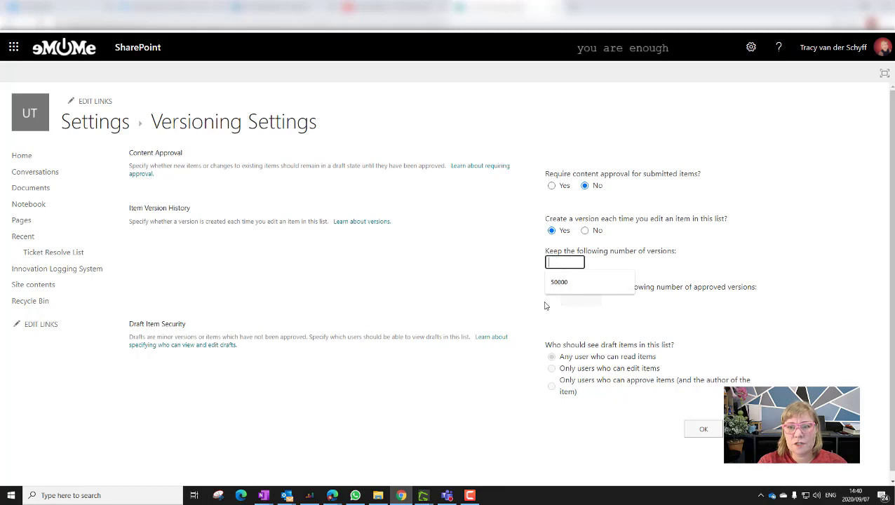
click(559, 281)
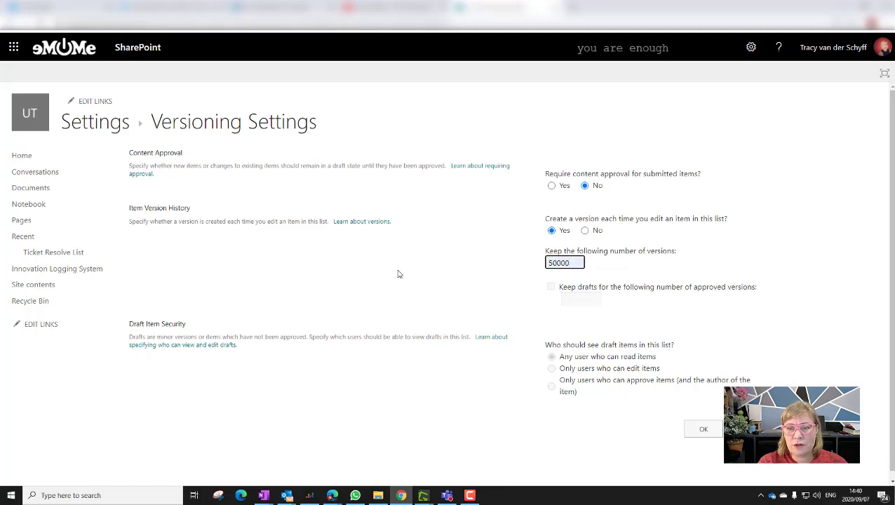
click(703, 428)
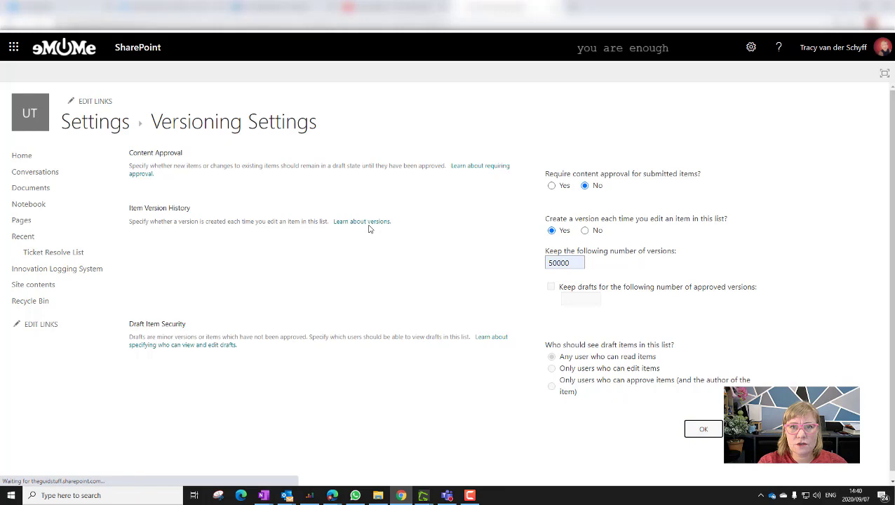
click(703, 429)
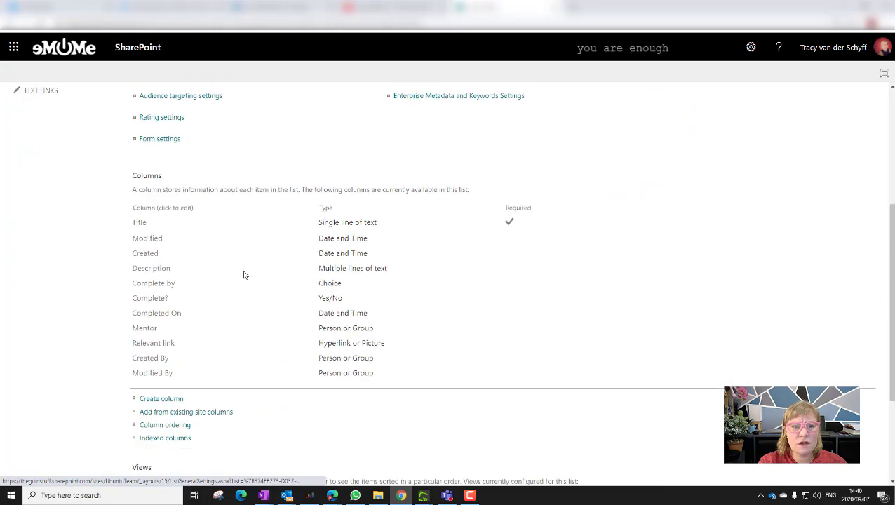
Start a new column from the Columns section, ready to enter its name
scroll(down, 3)
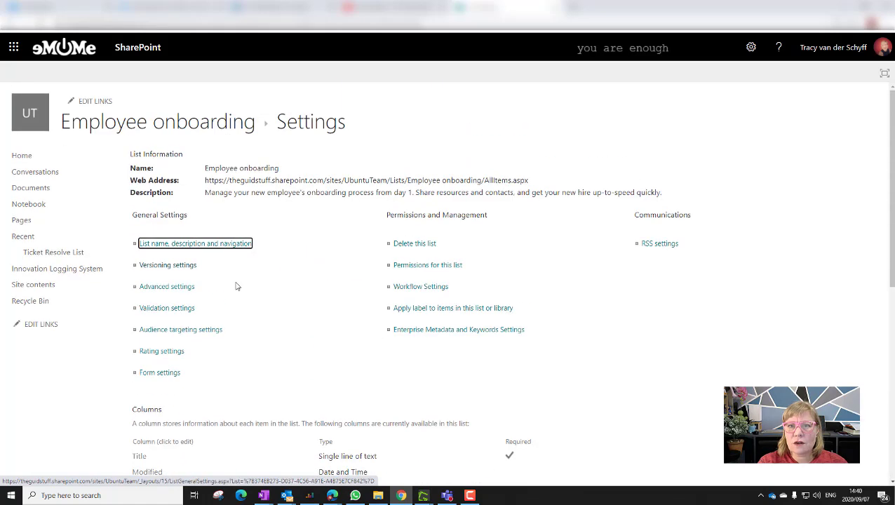
scroll(down, 3)
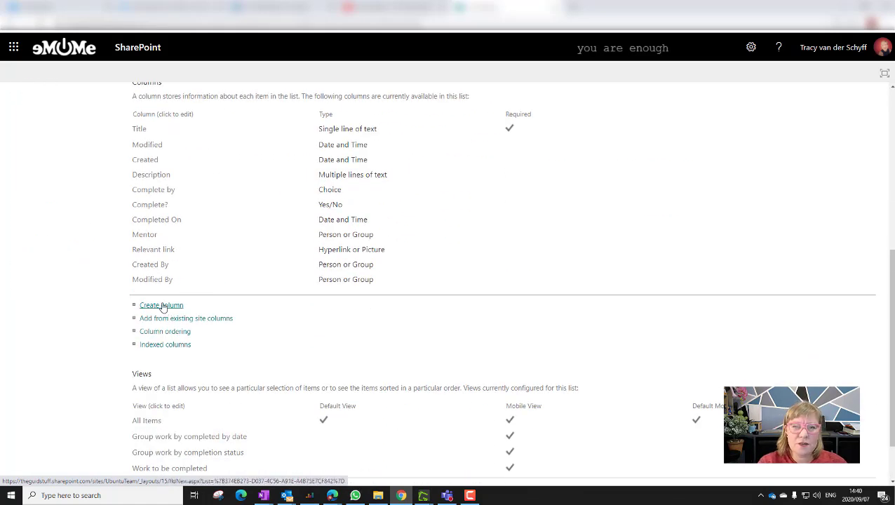
click(161, 305)
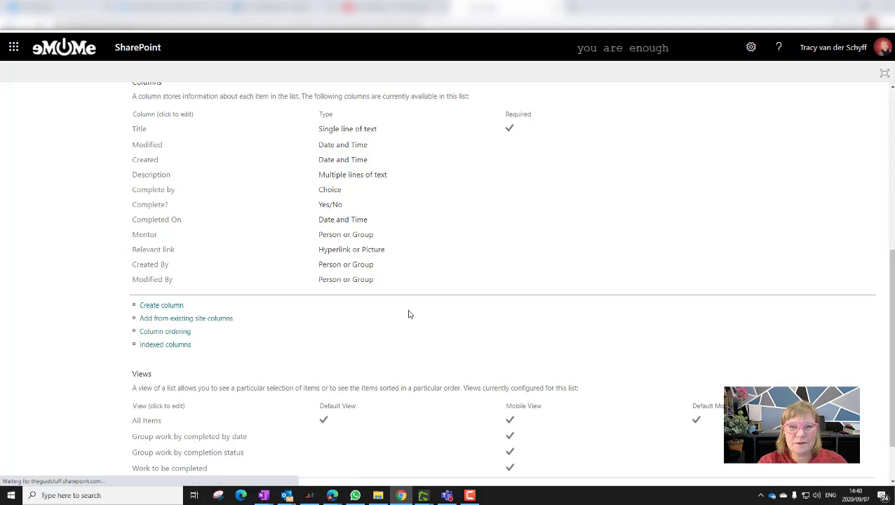
click(160, 304)
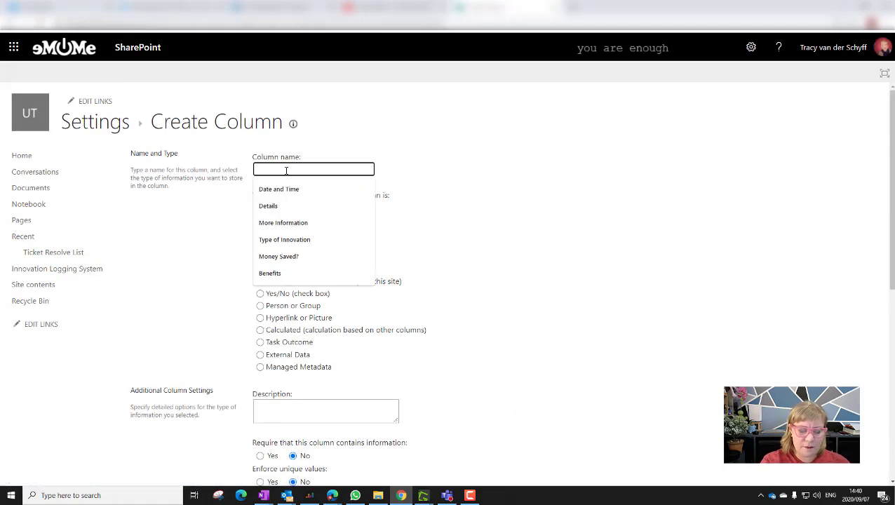
Name the column Resources as a Choice column listing Access Card, Desk, Office, Medical Aid and Parking
text(Resources)
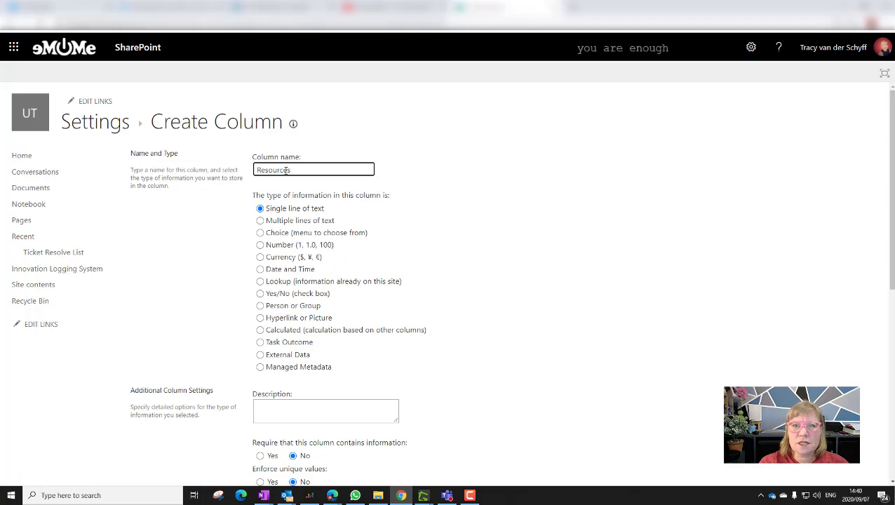
click(261, 232)
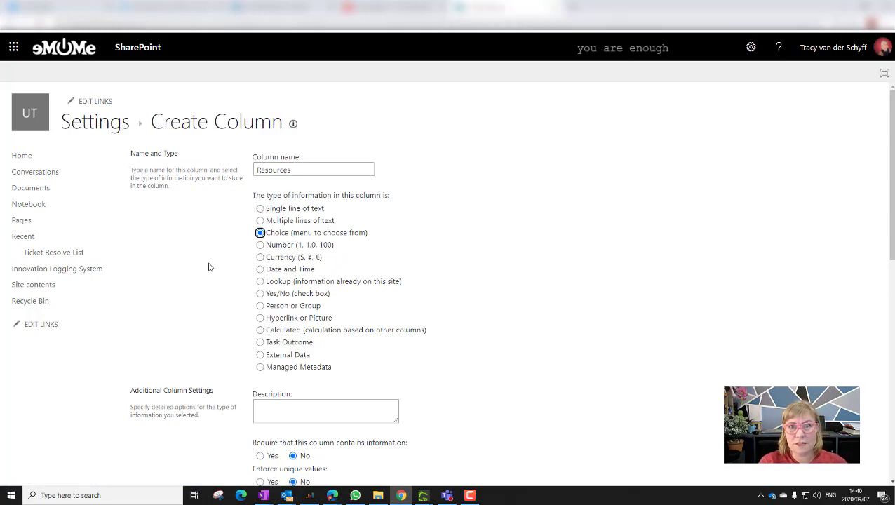
scroll(down, 3)
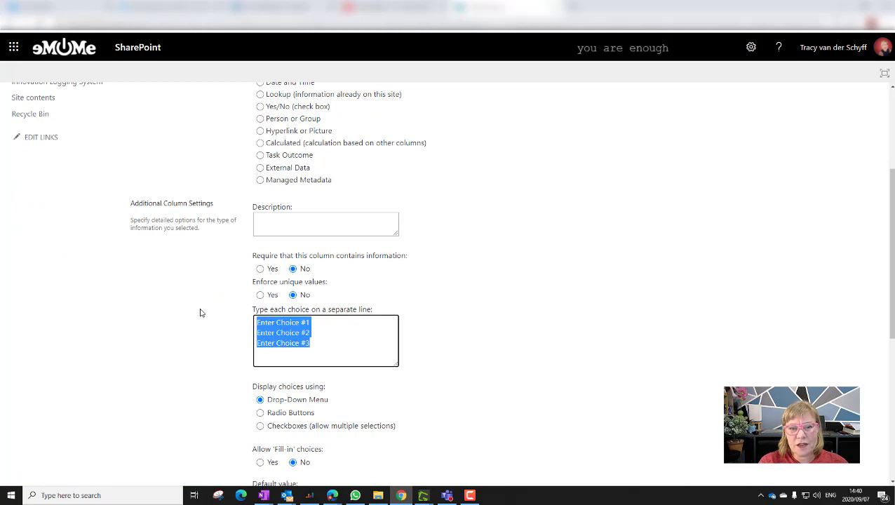
text(Parking)
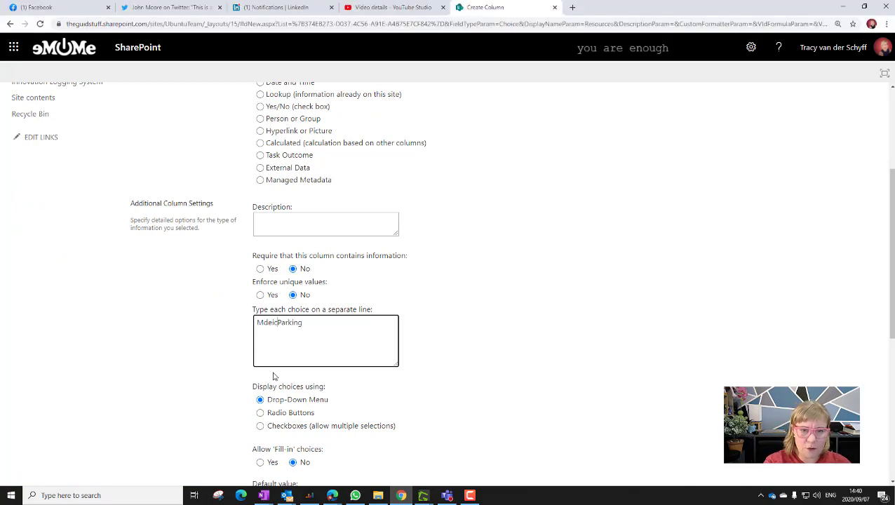
text(Medic)
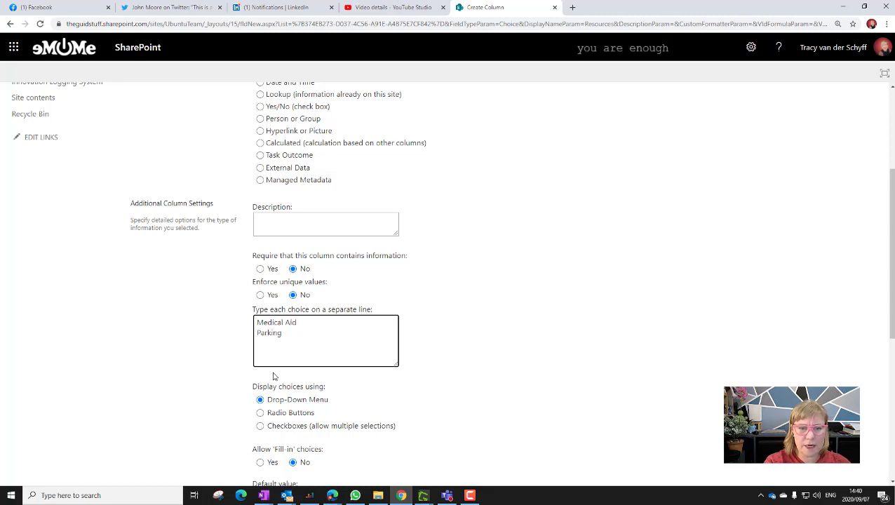
click(258, 322)
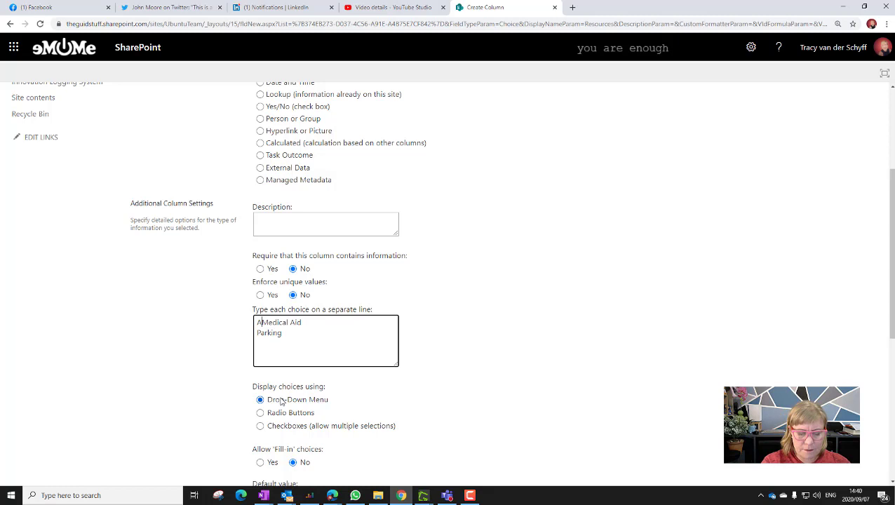
text(Access Card)
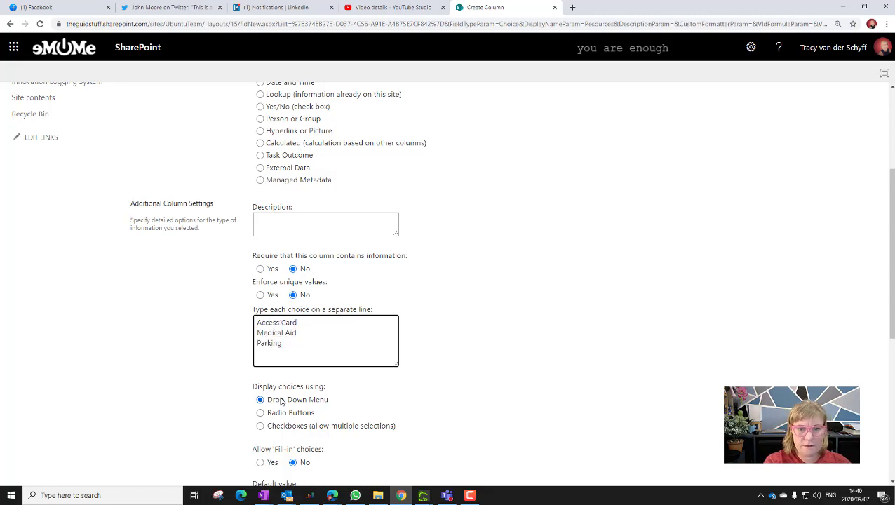
text(Desk)
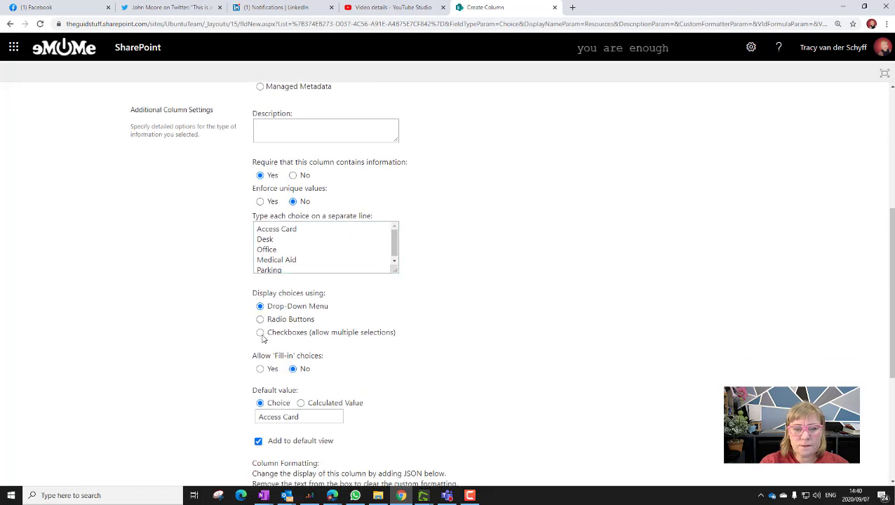
Display the Resources choices as checkboxes so several can be ticked at once
click(260, 332)
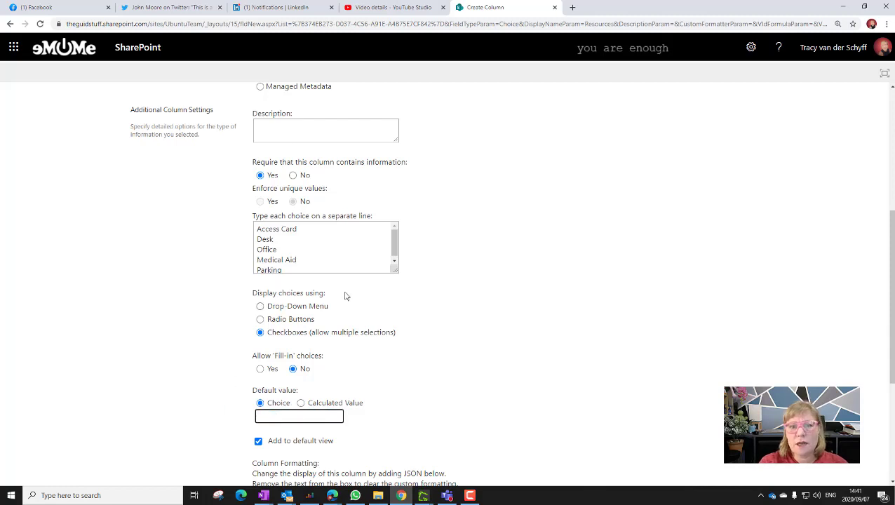
scroll(down, 3)
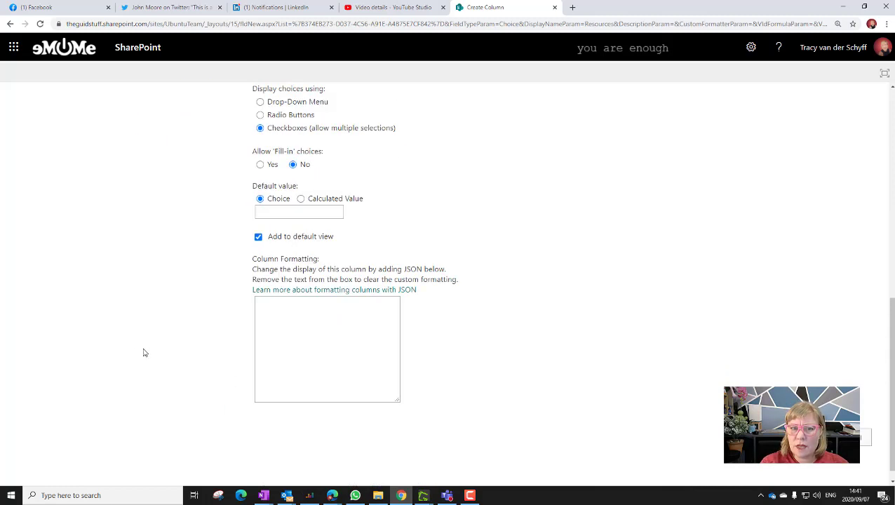
scroll(down, 3)
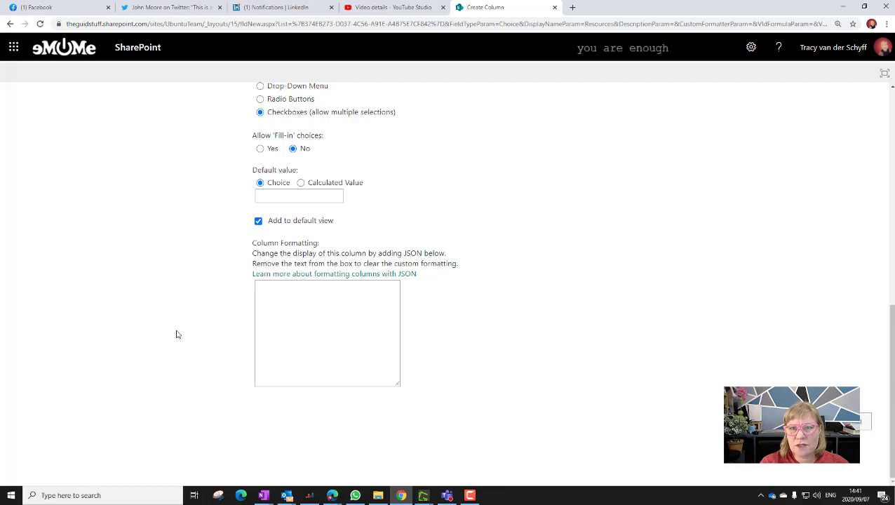
mouse_move(473, 311)
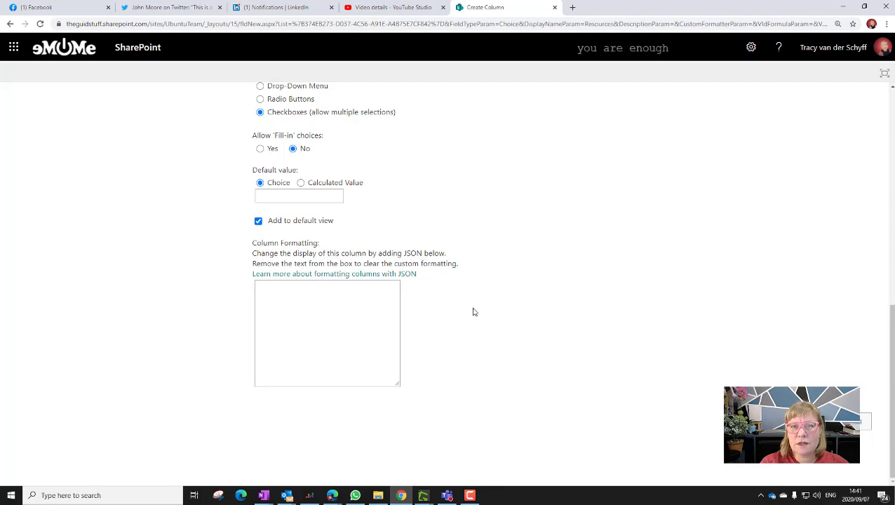
mouse_move(562, 363)
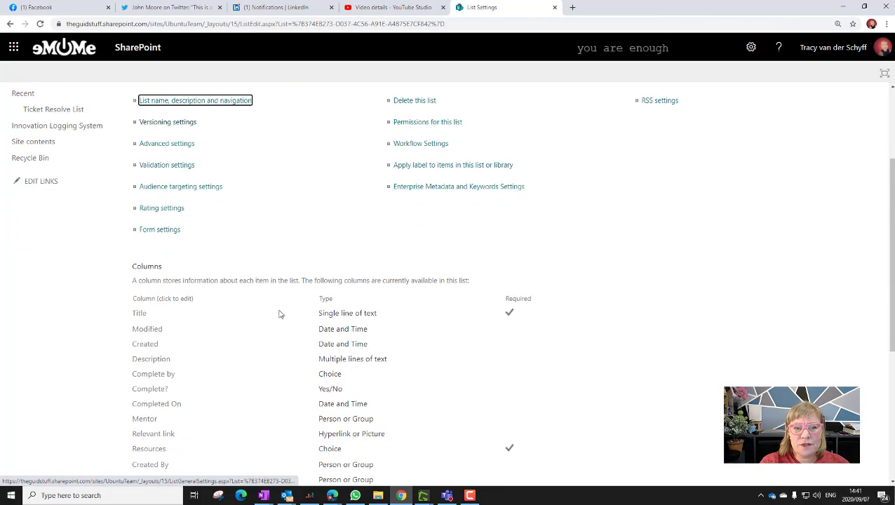
Start a new onboarding item to see the required Resources field, then cancel it
scroll(down, 3)
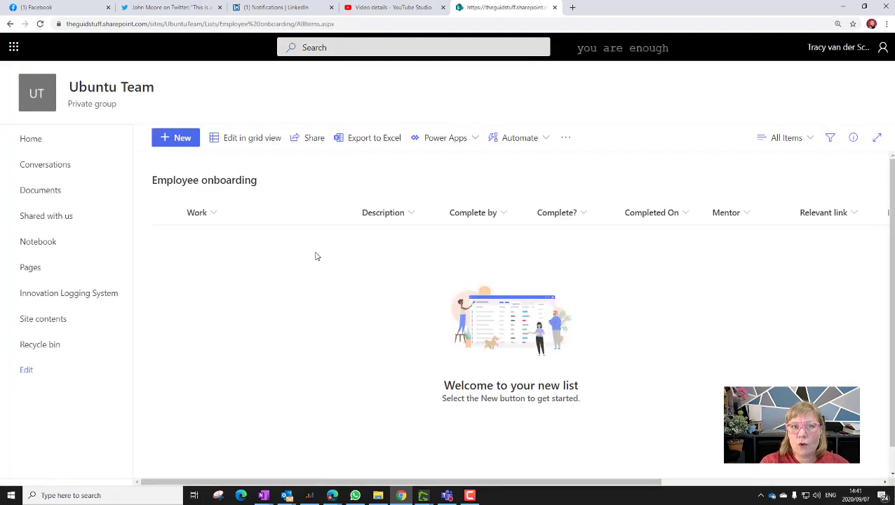
click(175, 136)
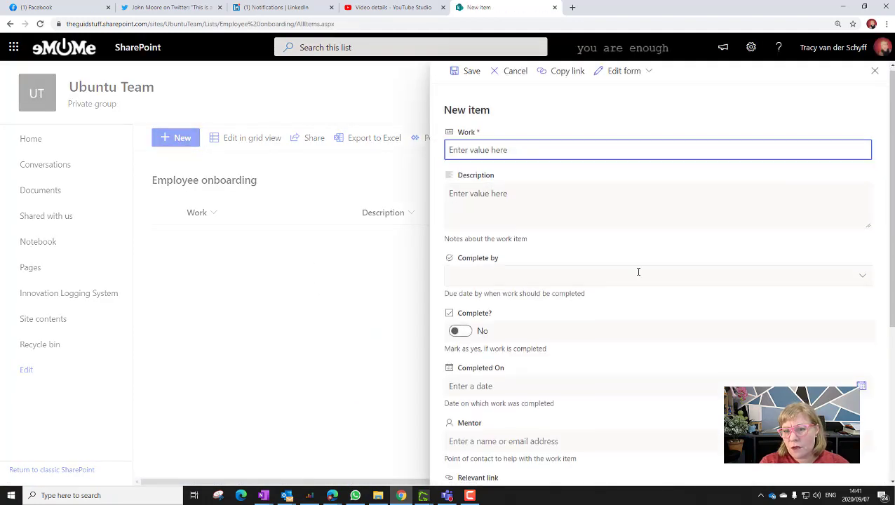
scroll(down, 3)
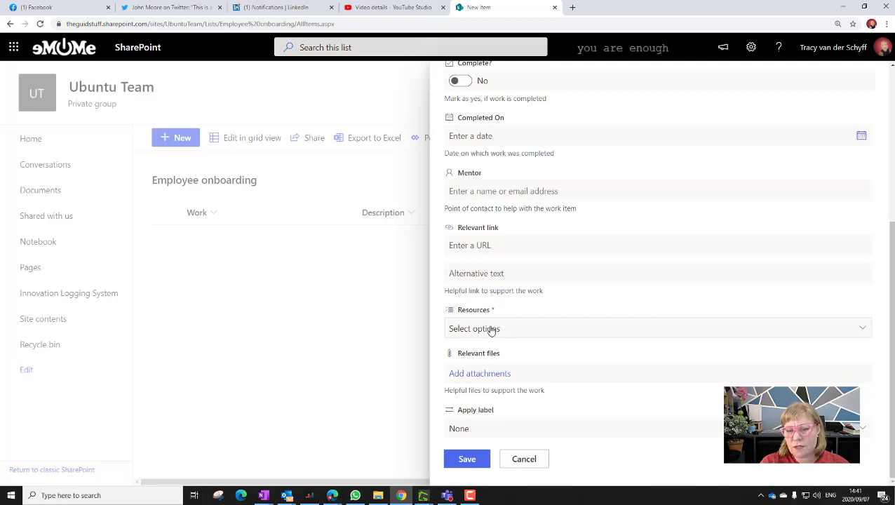
click(524, 459)
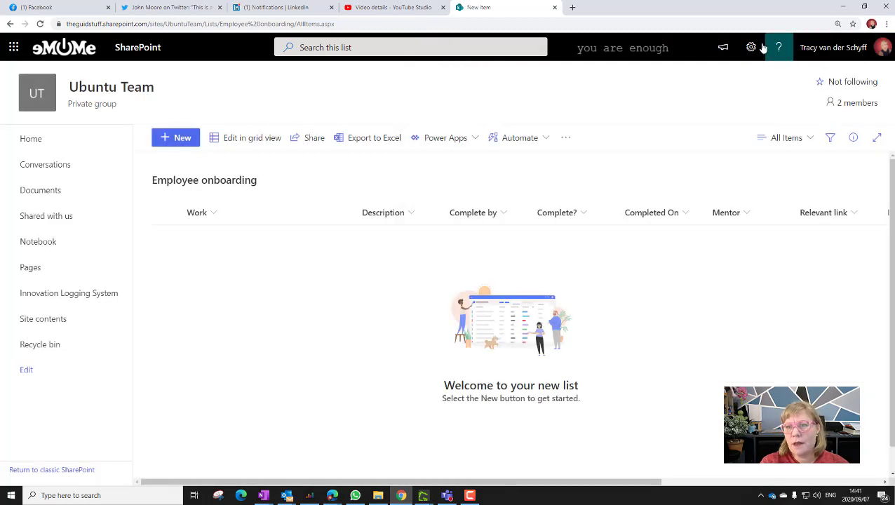
click(751, 47)
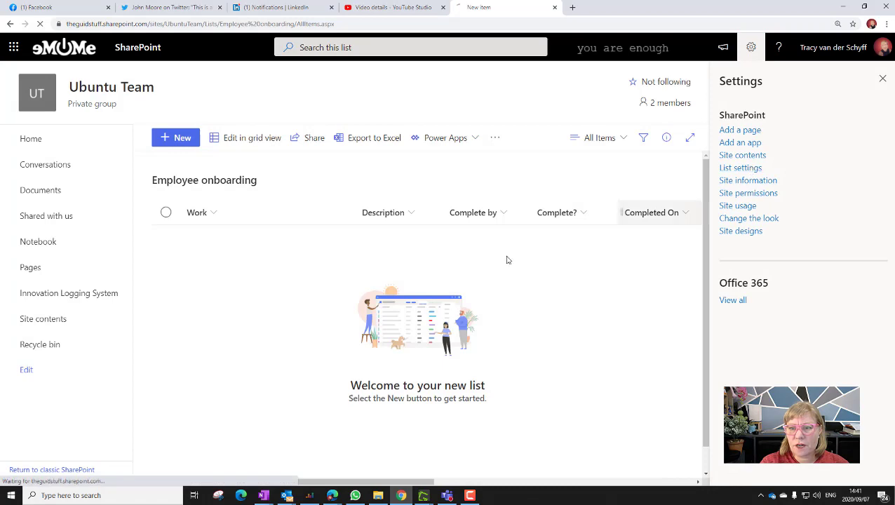
In Column ordering, set Resources' Position from Top to 3 and confirm
click(740, 168)
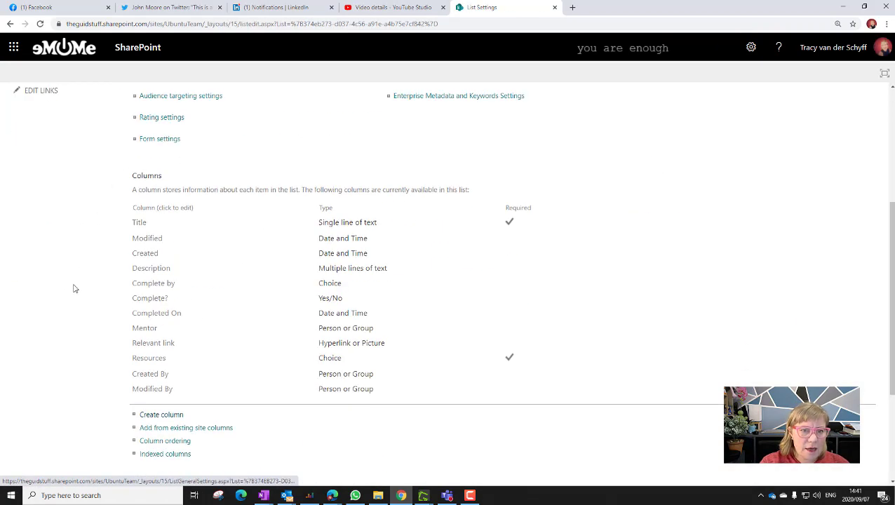
scroll(down, 3)
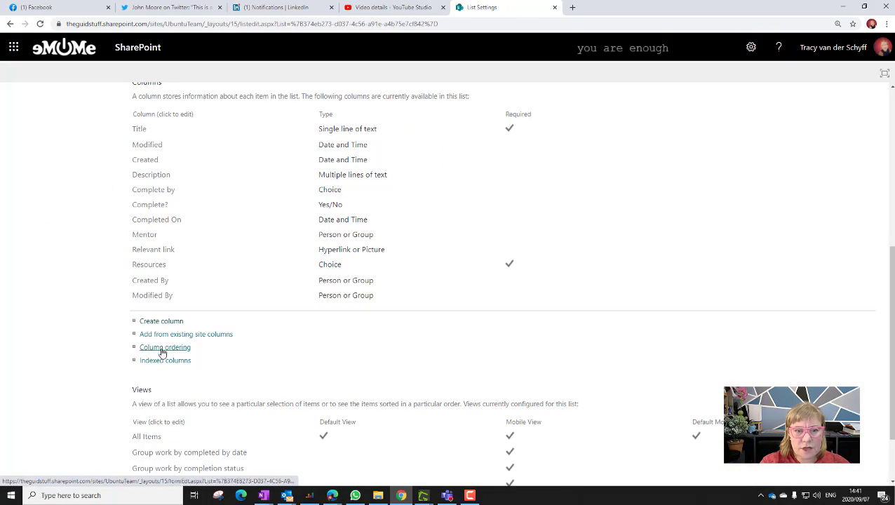
click(165, 348)
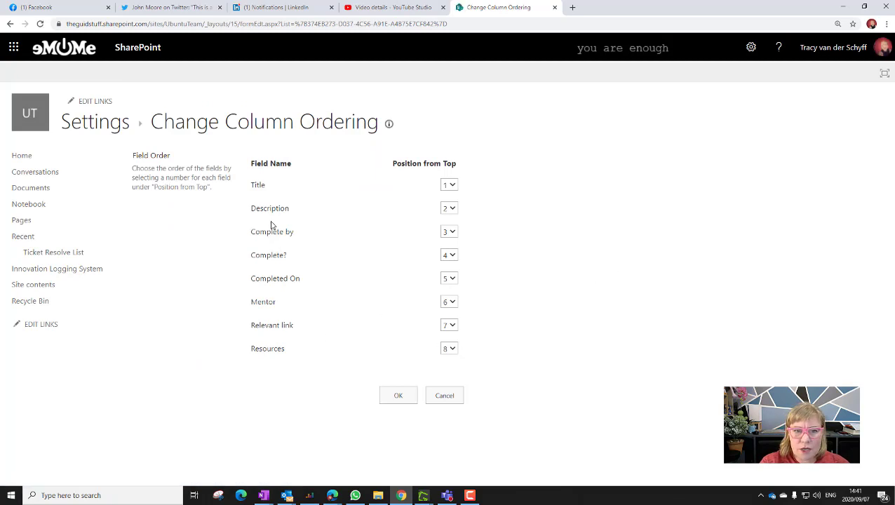
click(449, 348)
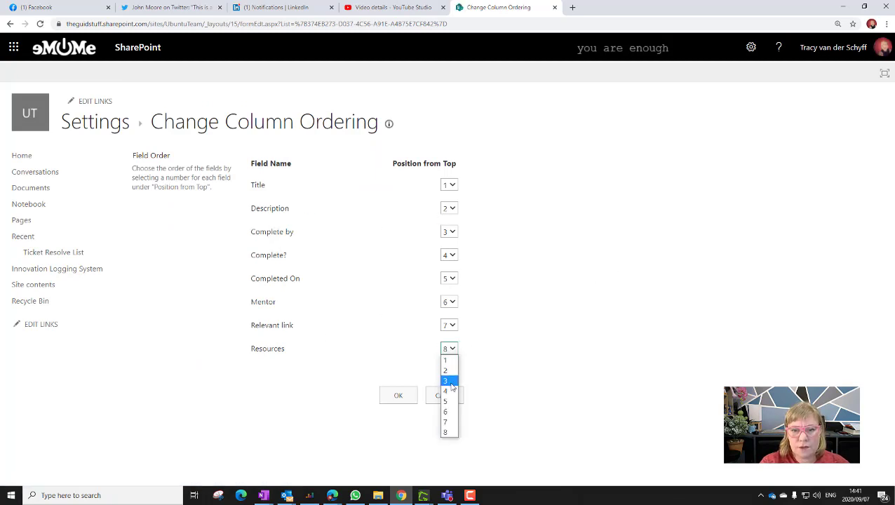
click(445, 380)
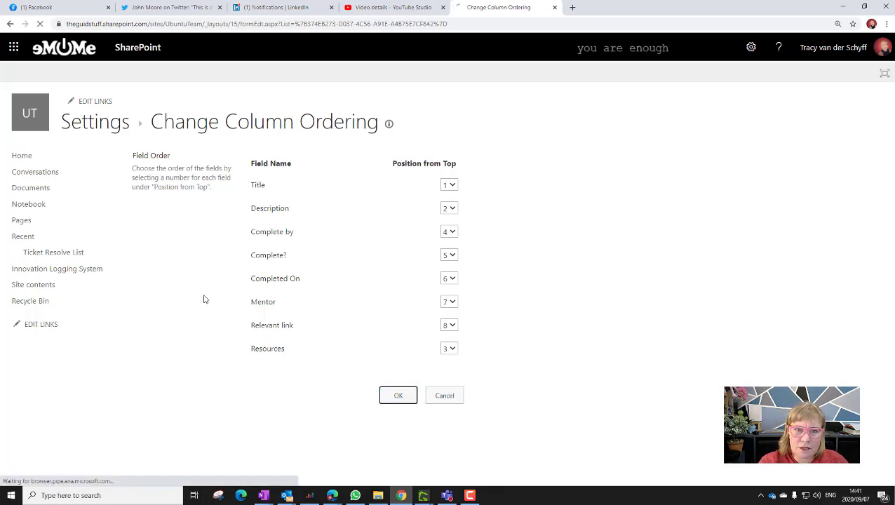
click(397, 395)
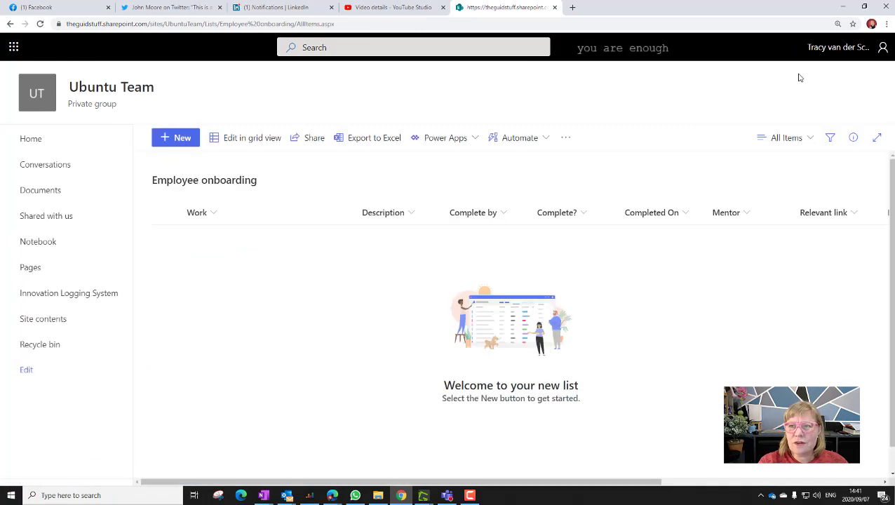
Edit the All Items view so Resources sits at Position from Left 3
click(752, 47)
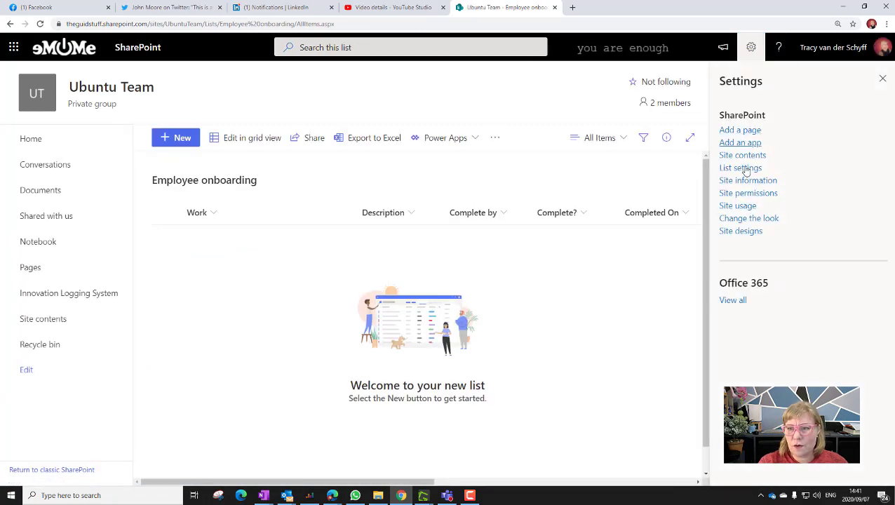
click(740, 167)
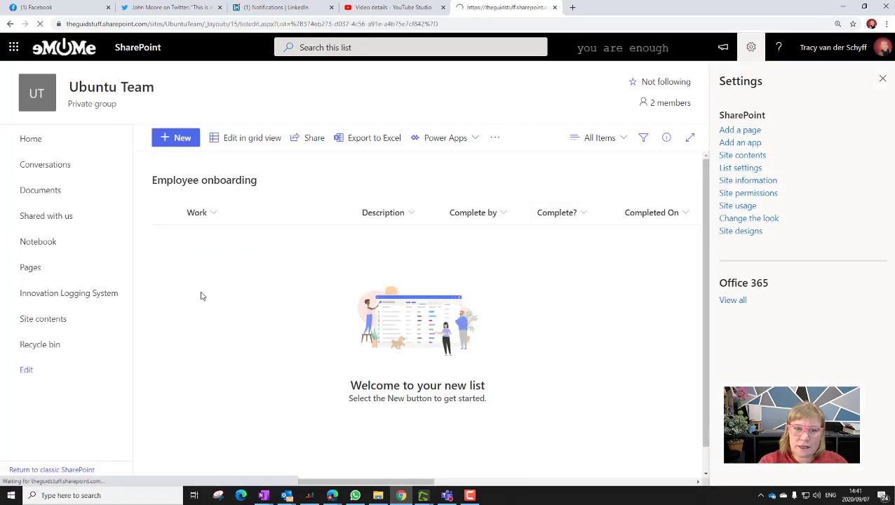
click(740, 167)
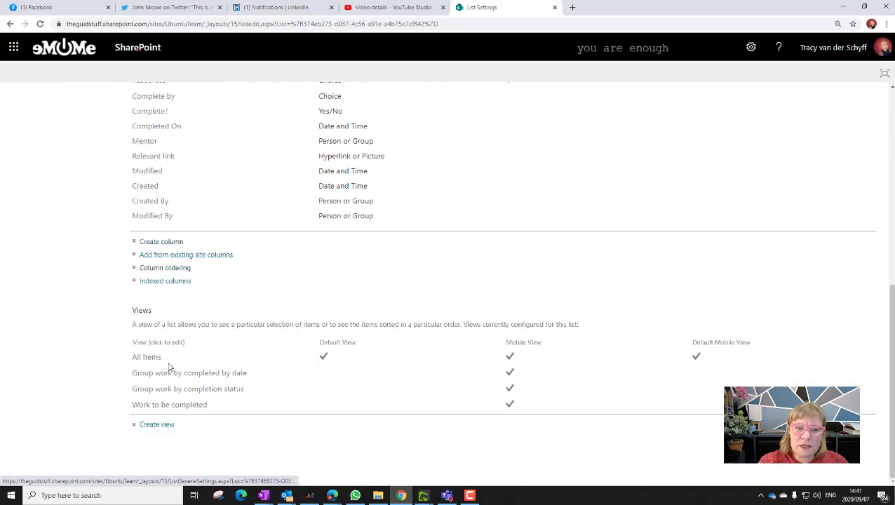
mouse_move(184, 411)
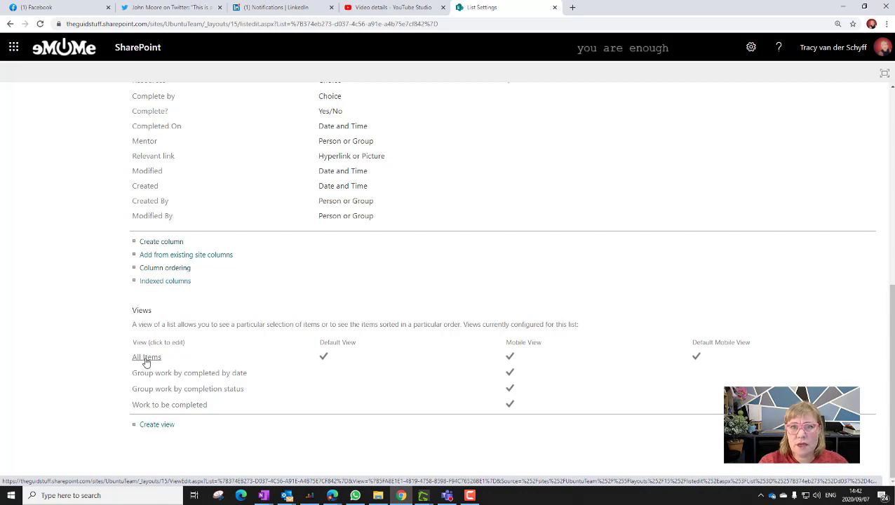
click(147, 358)
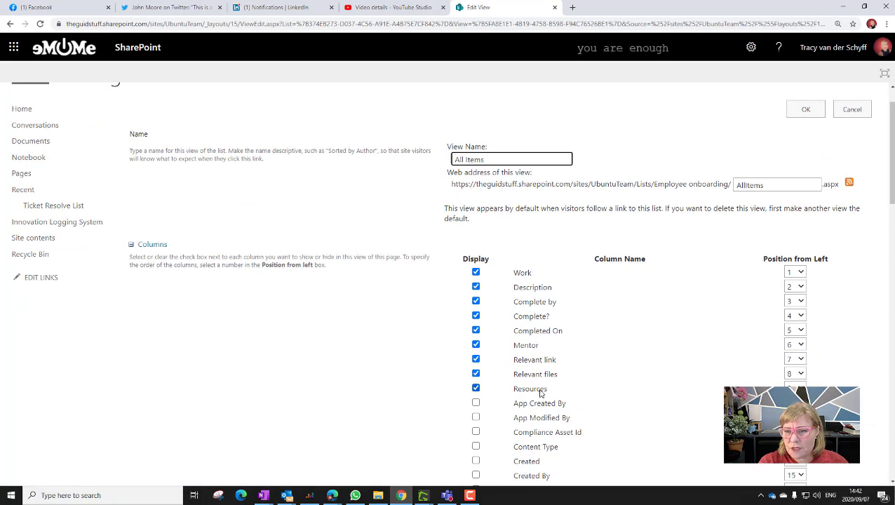
mouse_move(338, 380)
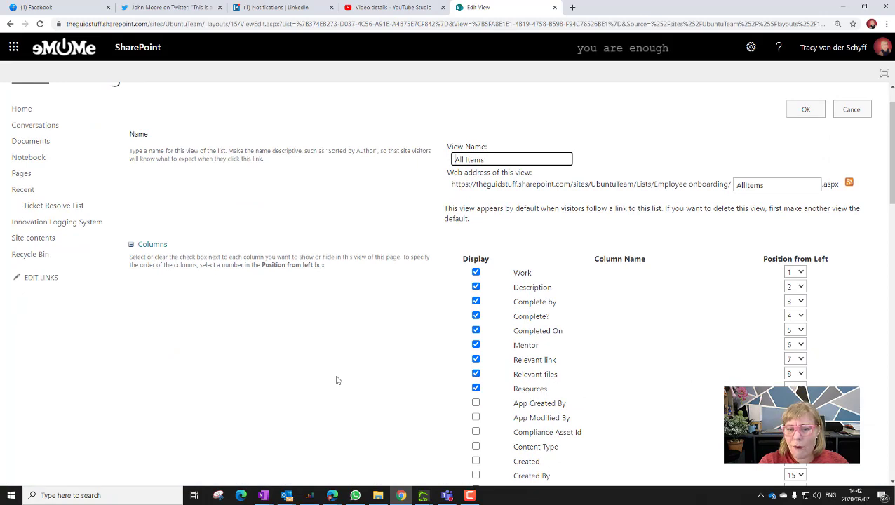
scroll(down, 3)
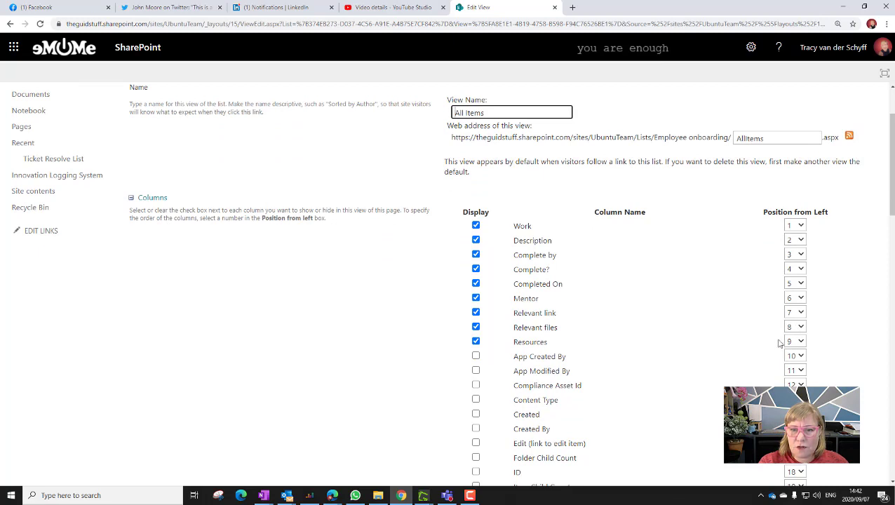
click(801, 341)
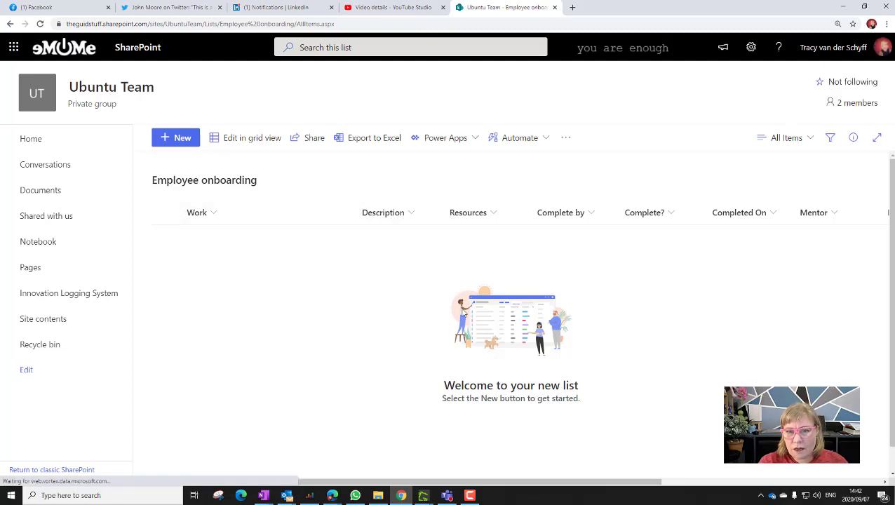
mouse_move(337, 285)
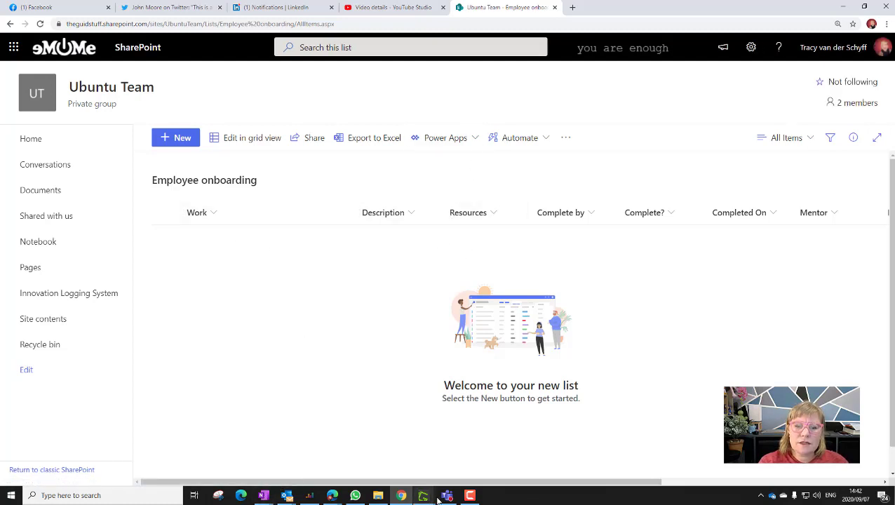
In Teams, start a new Employee onboarding item and expand the Resources checkbox choices
click(446, 496)
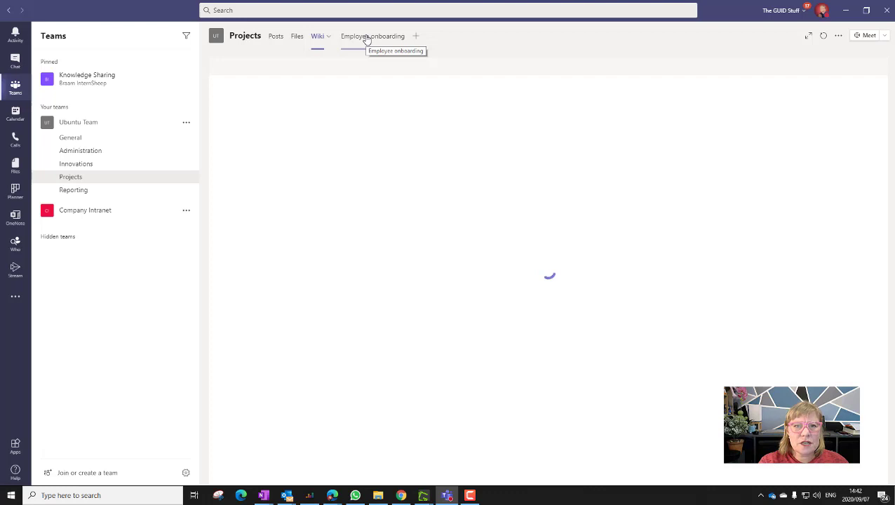
click(373, 36)
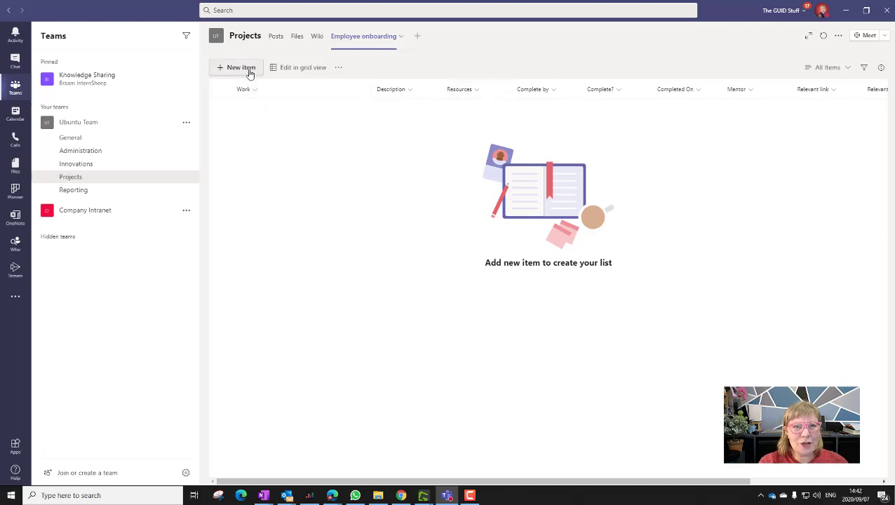
click(241, 67)
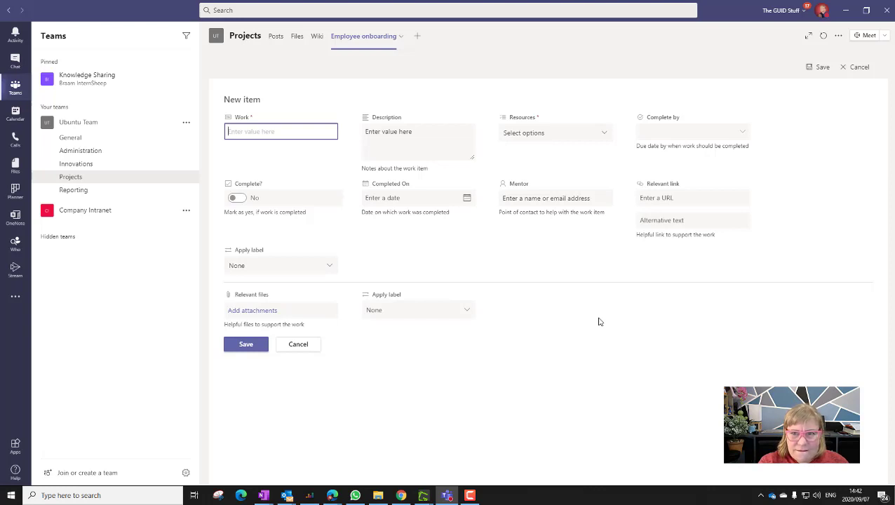
mouse_move(580, 154)
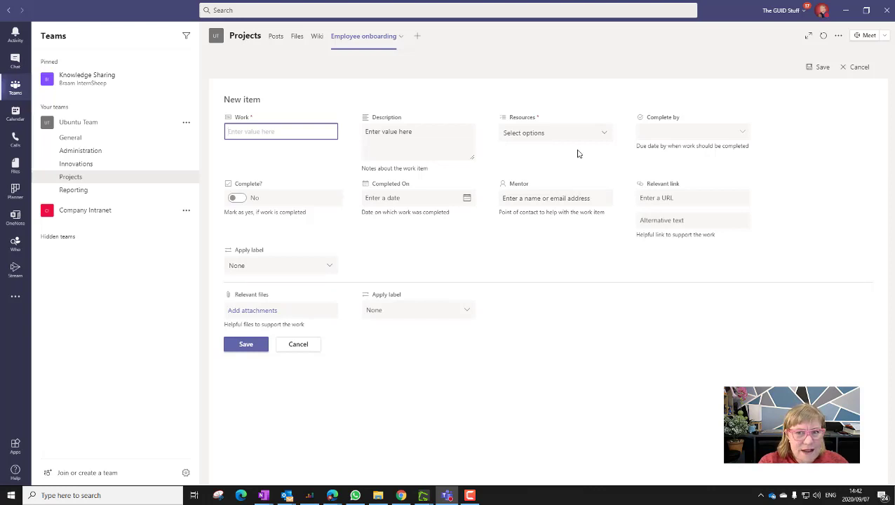
click(555, 133)
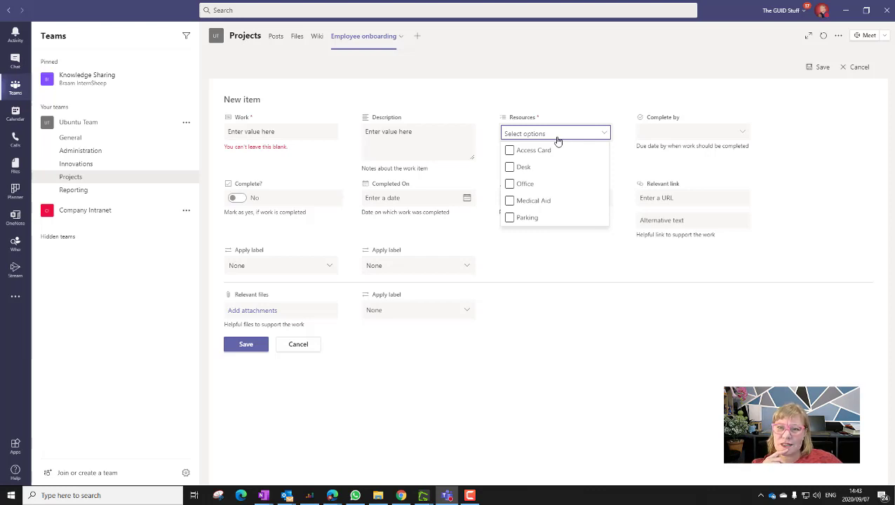
mouse_move(434, 57)
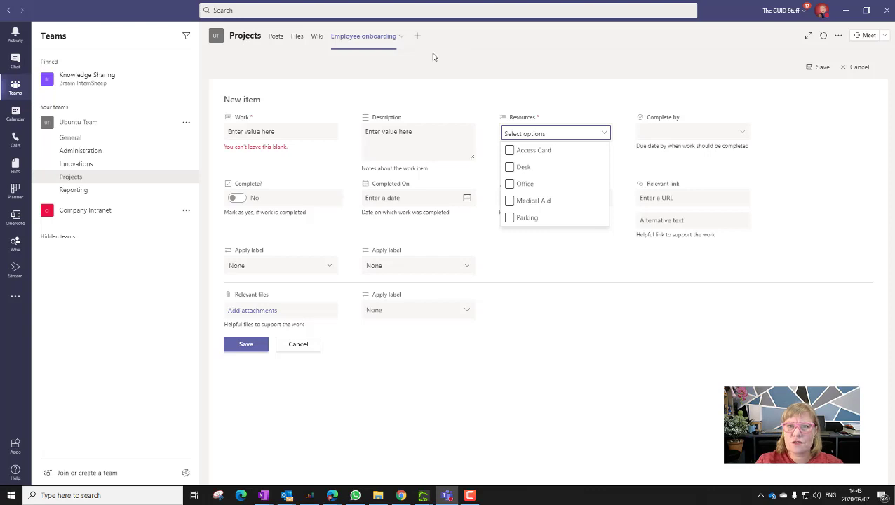